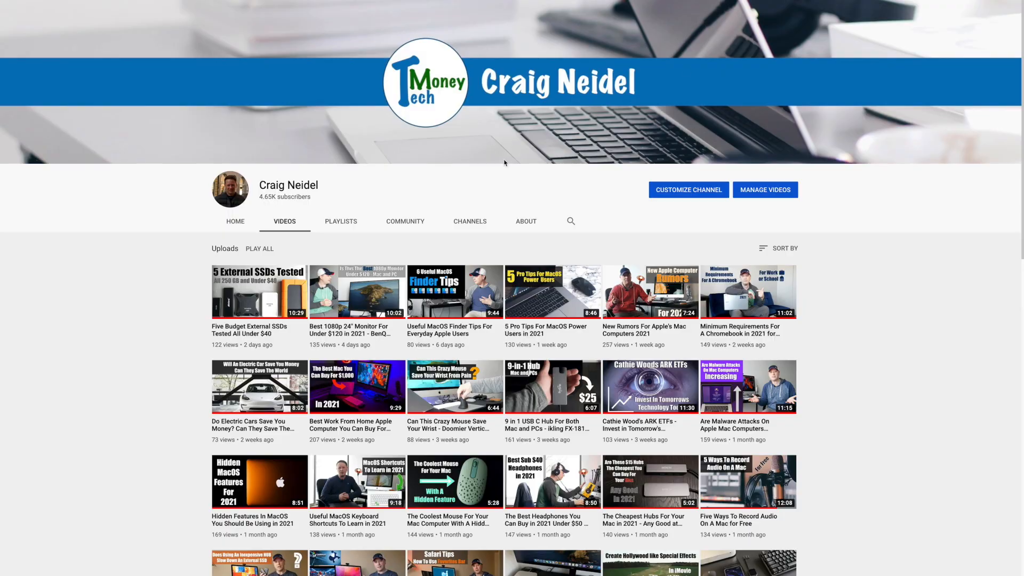
Scroll down the YouTube channel's Videos tab before moving to the Apple Store MacBook Pro page
scroll("down", 3)
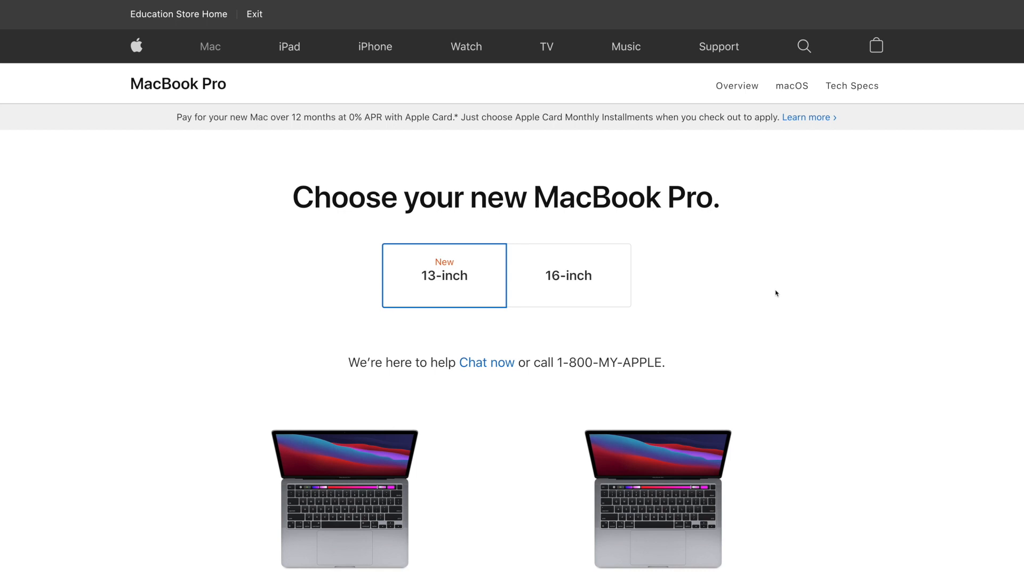
Scroll to the 13-inch models and select the 256GB $1,199 M1 MacBook Pro
scroll("down", 3)
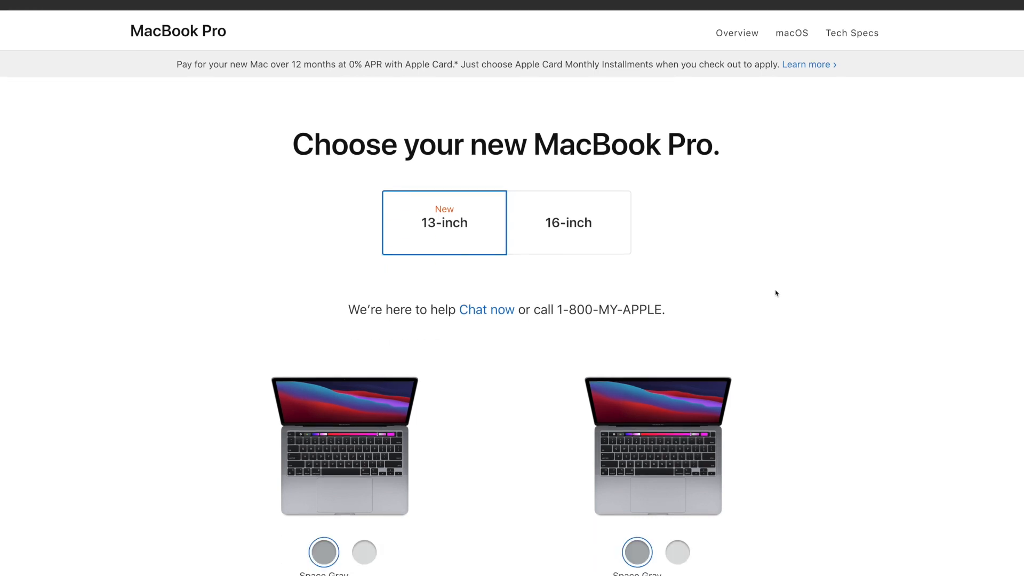
scroll("down", 3)
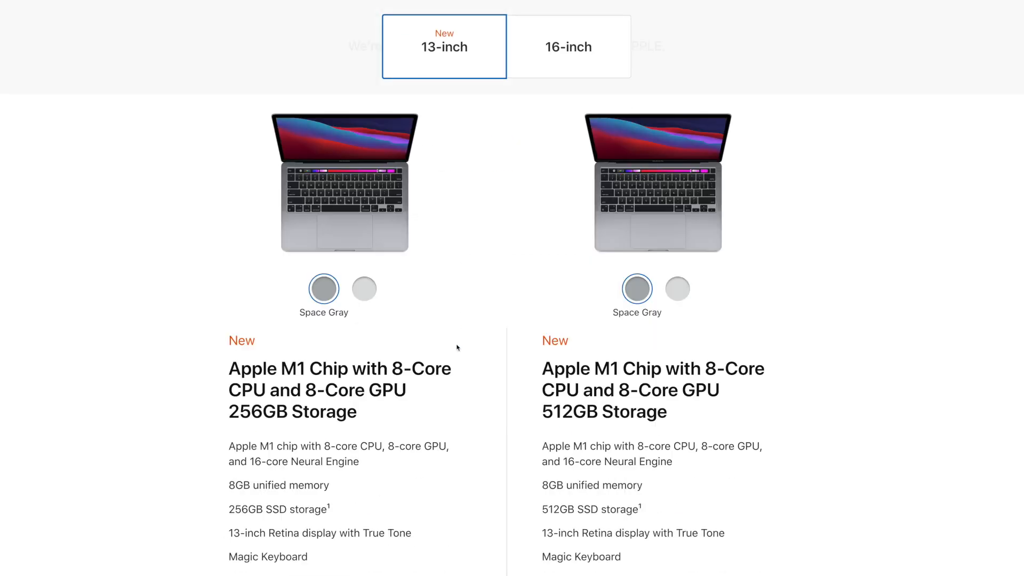
scroll("down", 3)
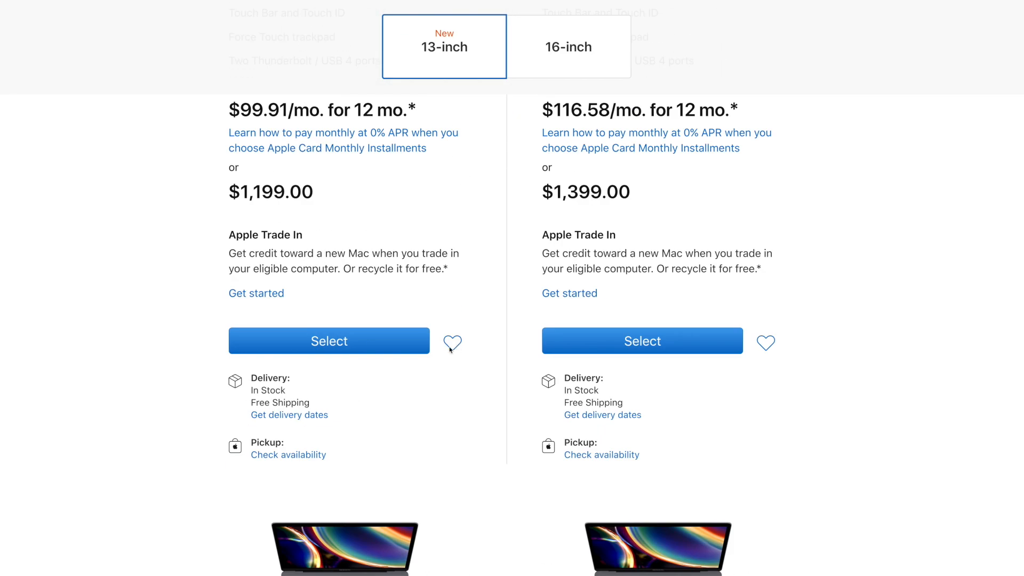
mouse_move(320, 342)
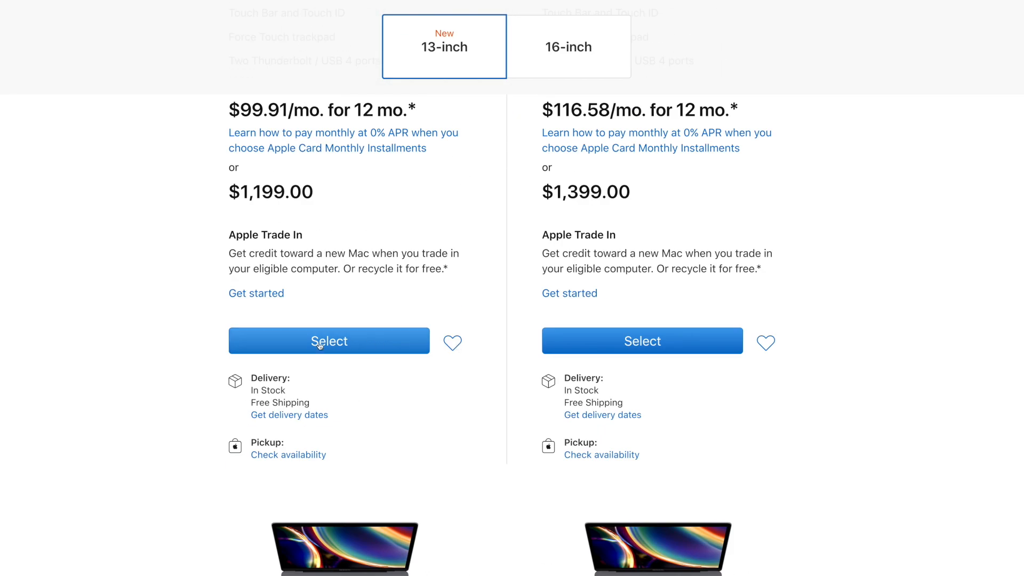
left_click(329, 340)
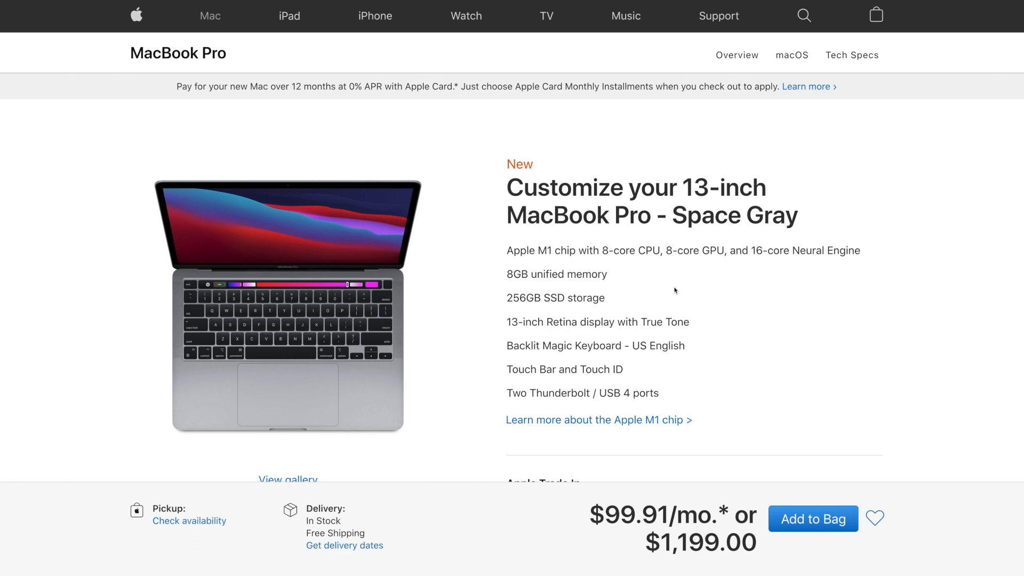
scroll("down", 3)
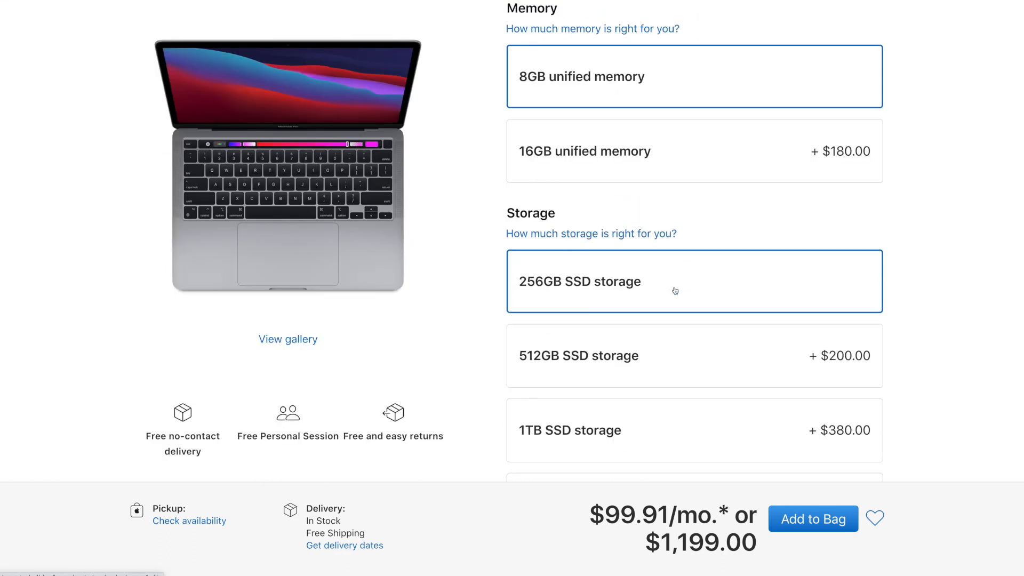
scroll("down", 3)
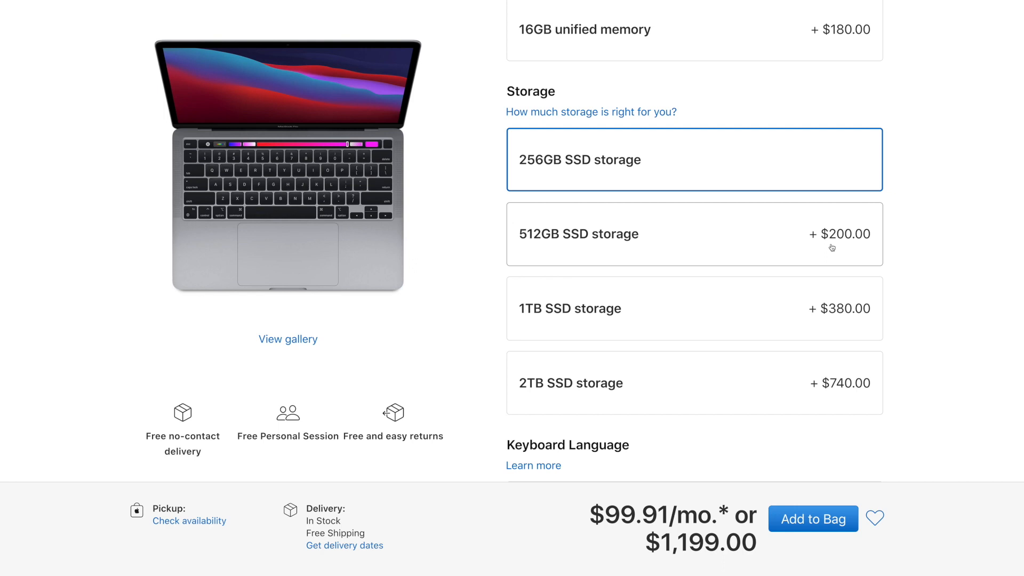
mouse_move(831, 324)
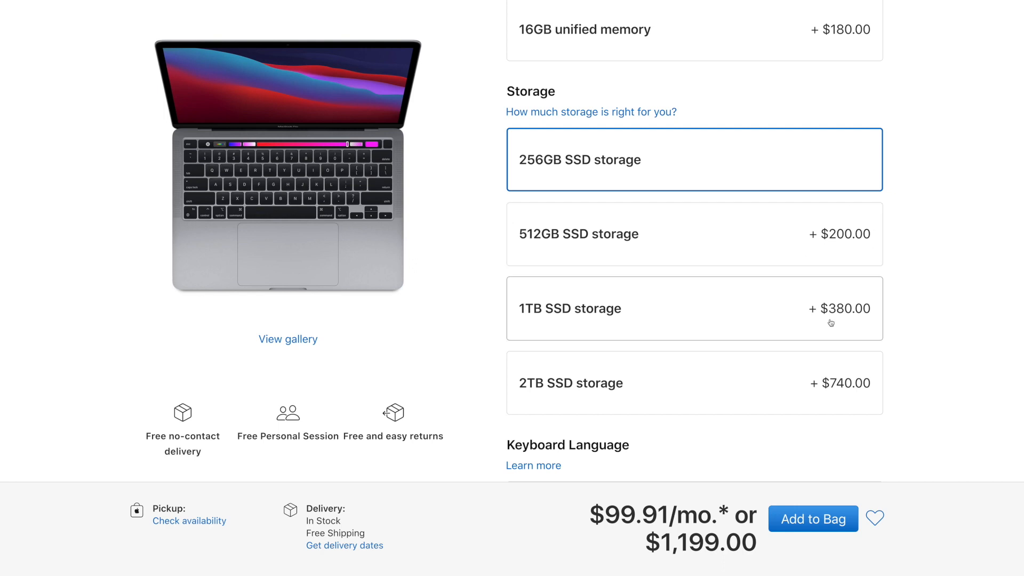
mouse_move(547, 310)
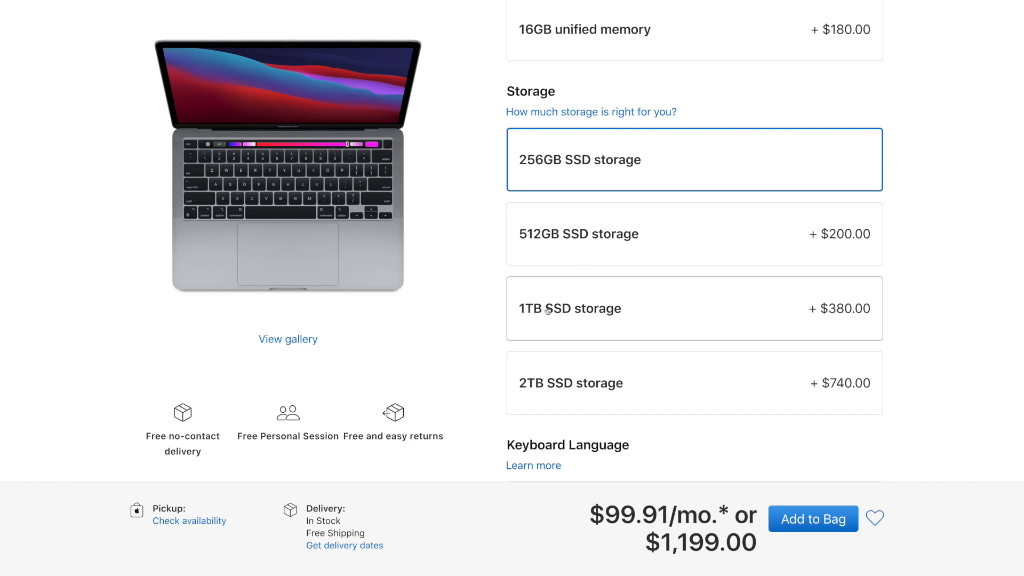
mouse_move(760, 332)
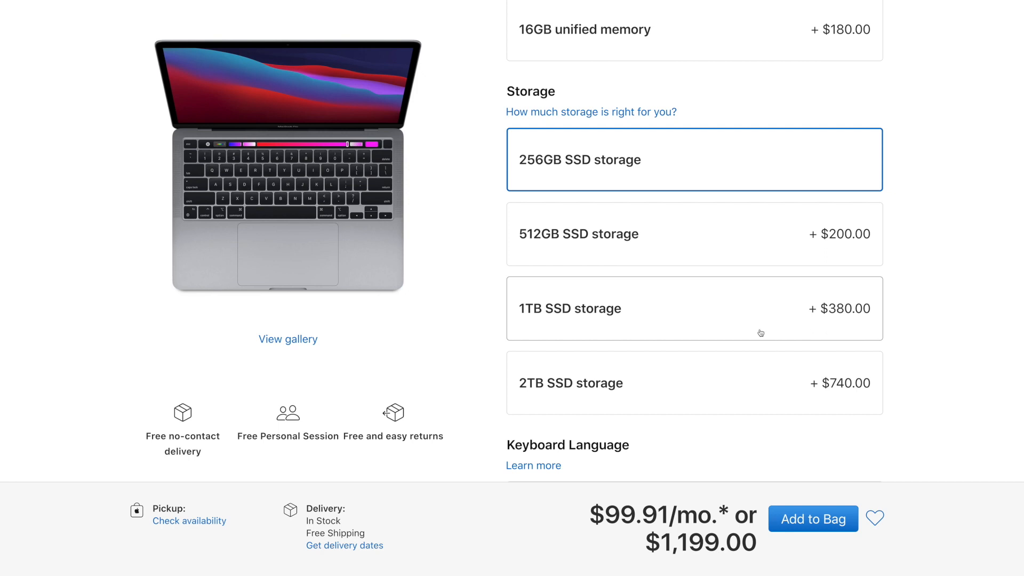
mouse_move(573, 394)
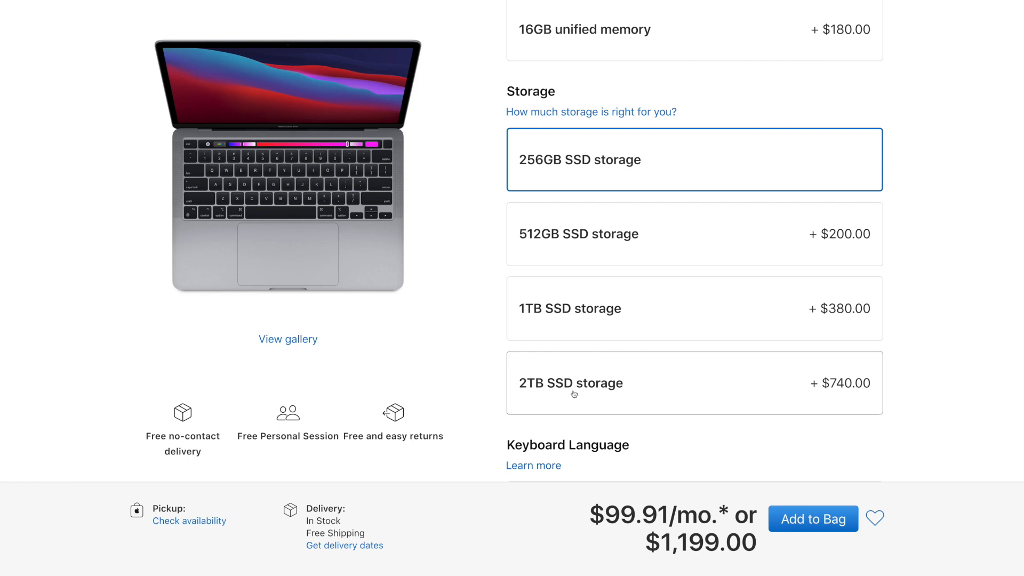
mouse_move(566, 183)
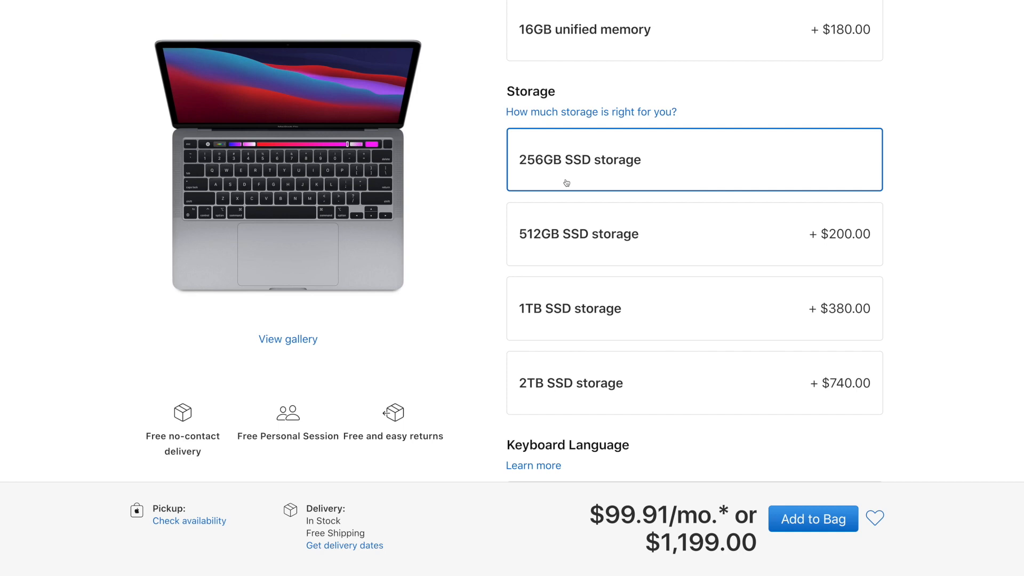
mouse_move(527, 391)
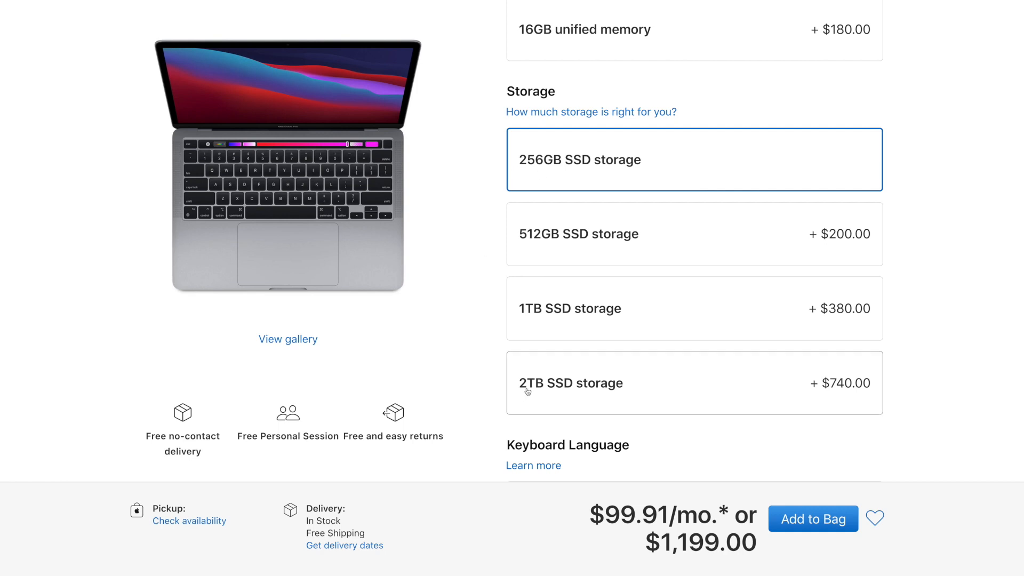
mouse_move(859, 355)
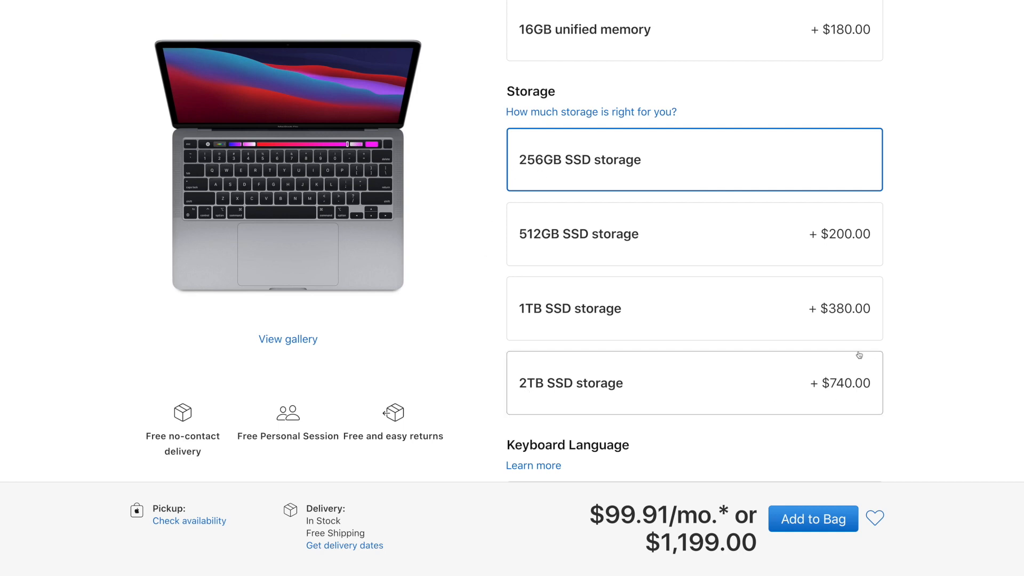
mouse_move(799, 386)
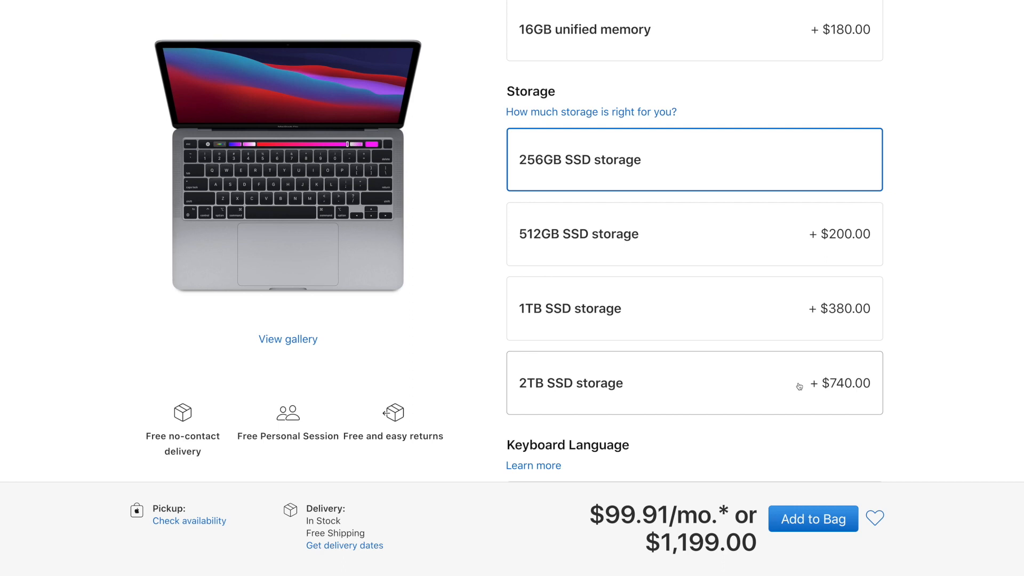
mouse_move(859, 379)
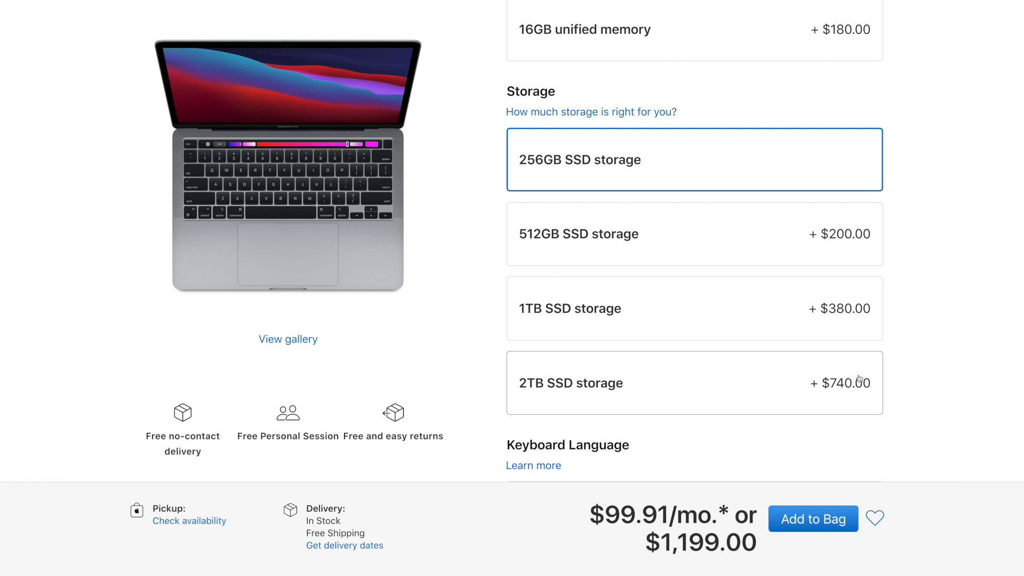
mouse_move(499, 304)
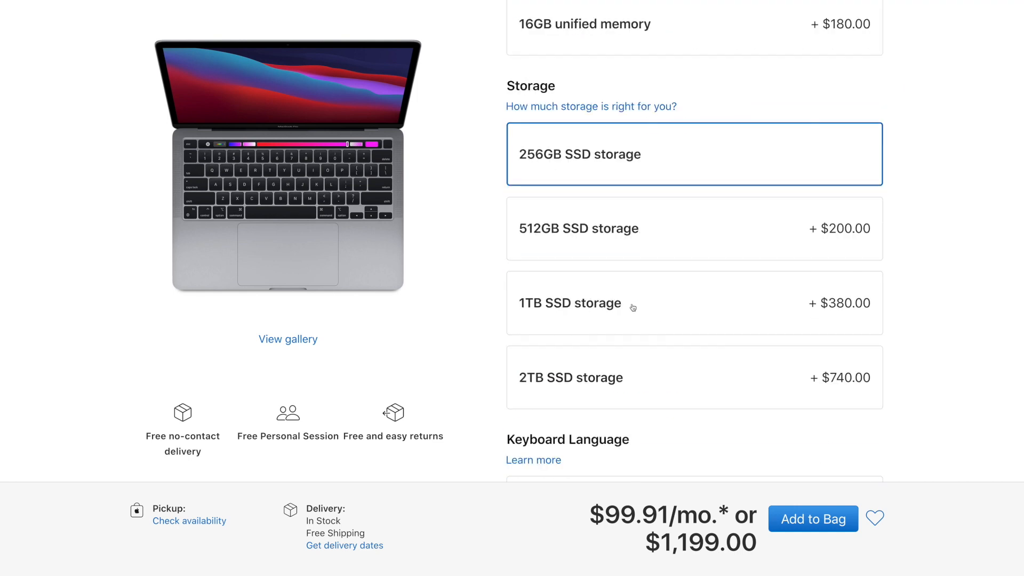
mouse_move(465, 281)
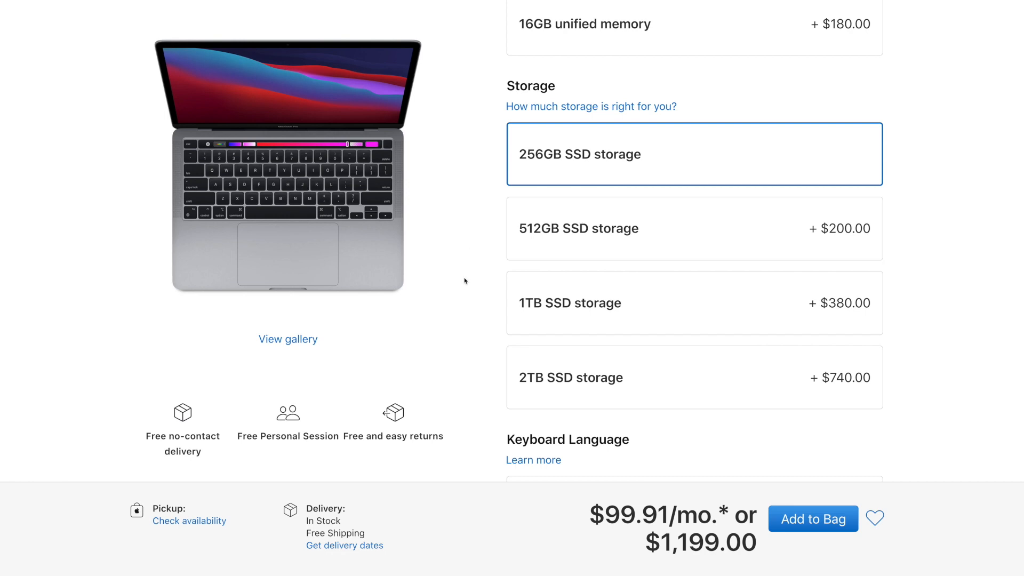
scroll("up", 3)
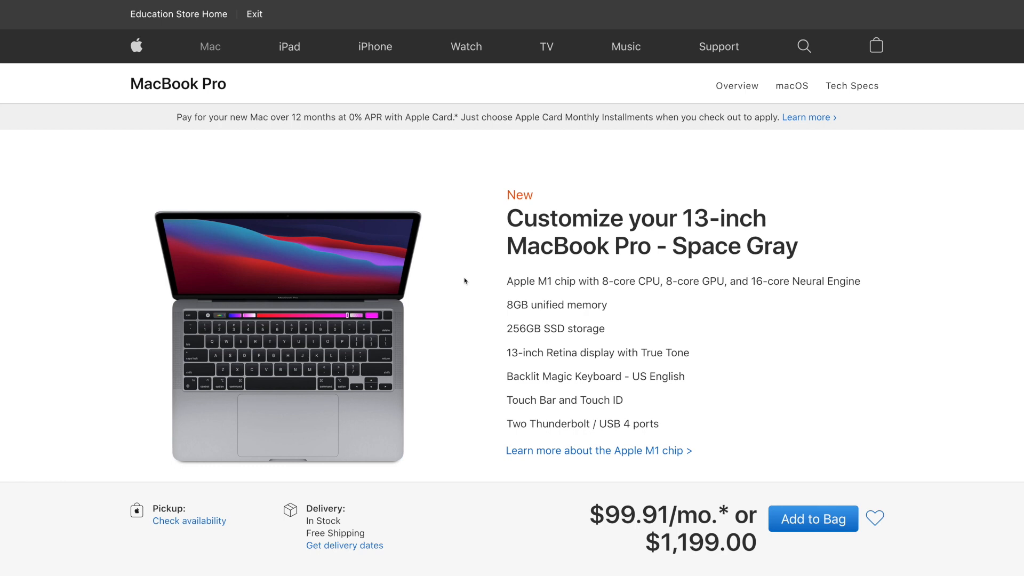
mouse_move(513, 266)
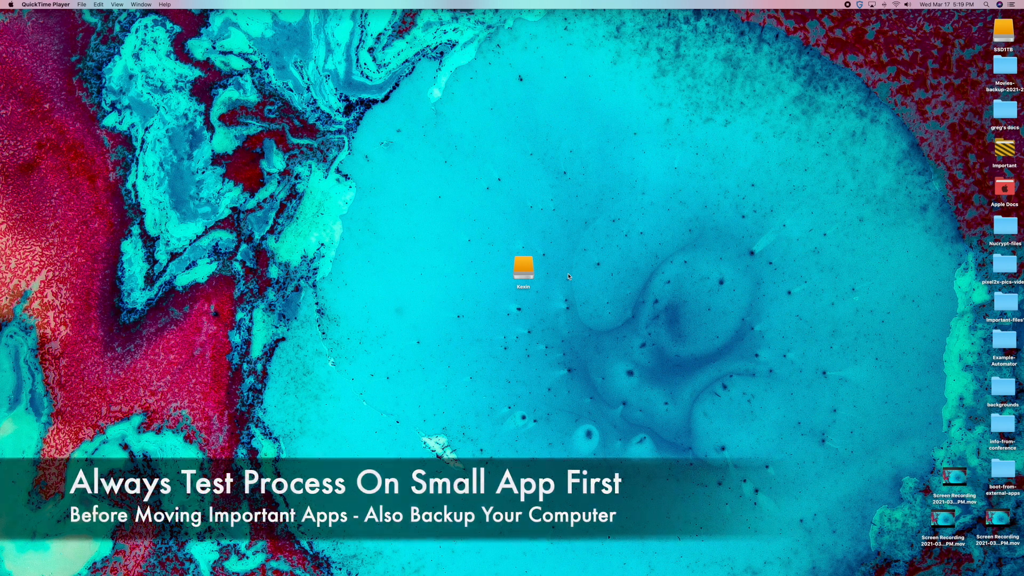
mouse_move(572, 253)
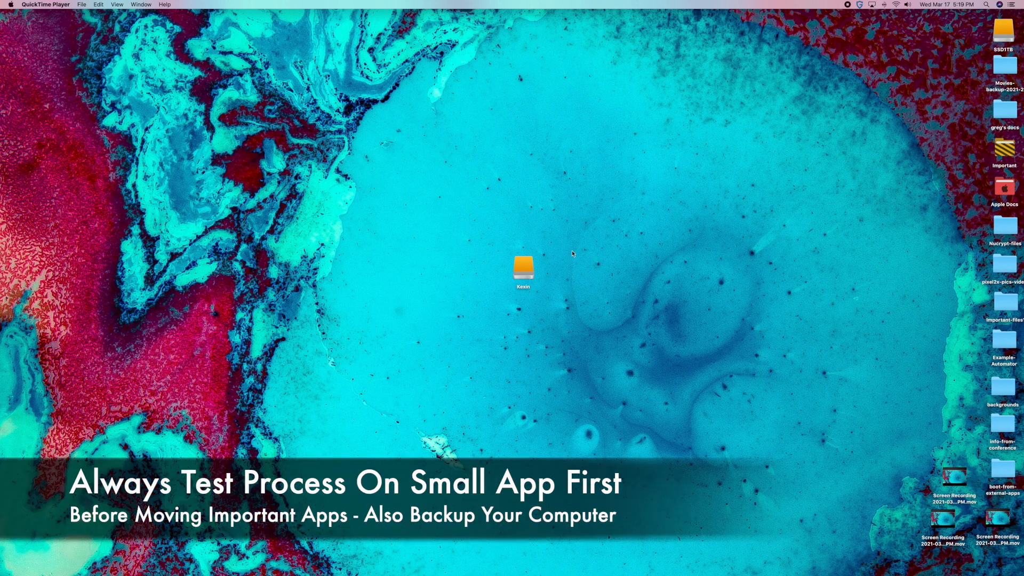
Select the Kexin drive icon on the desktop and drag it over to the left side
left_click(523, 265)
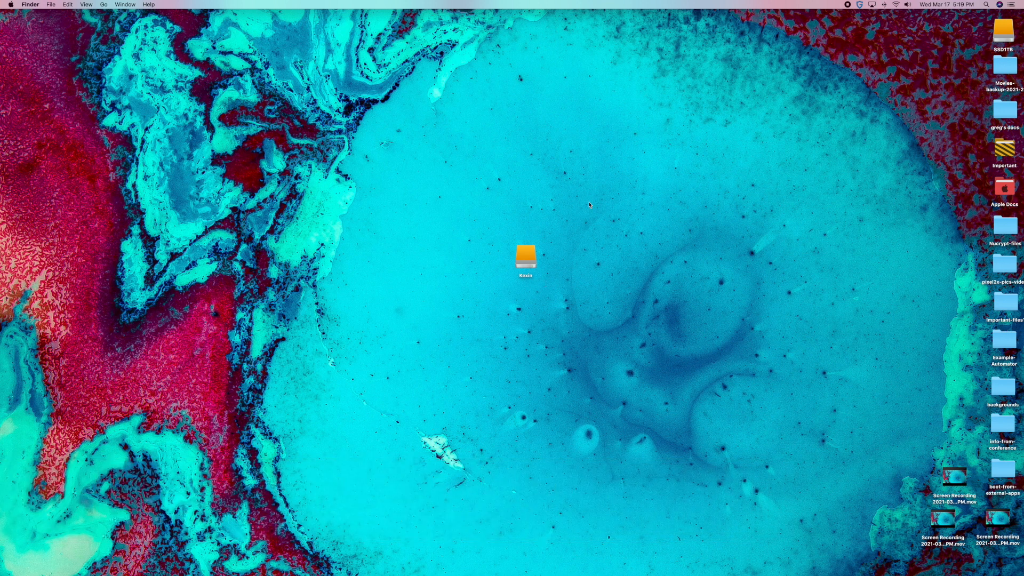
left_click(525, 255)
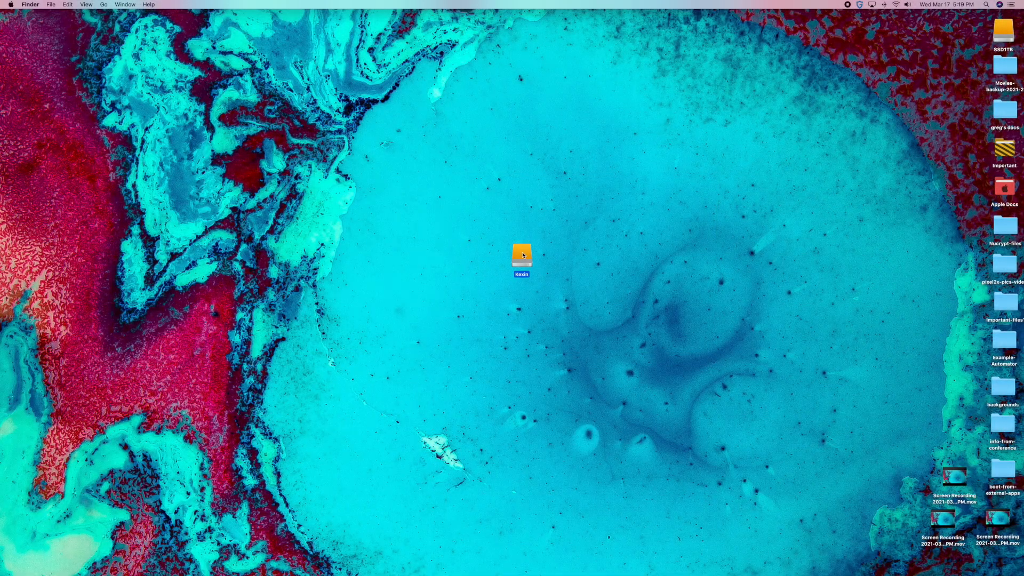
left_click_drag(521, 255, 551, 255)
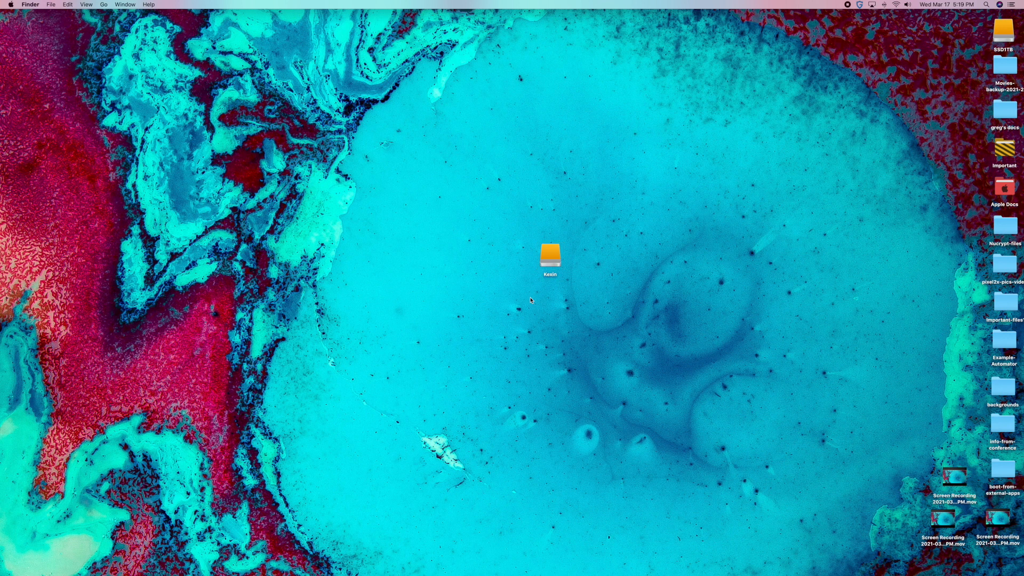
mouse_move(545, 259)
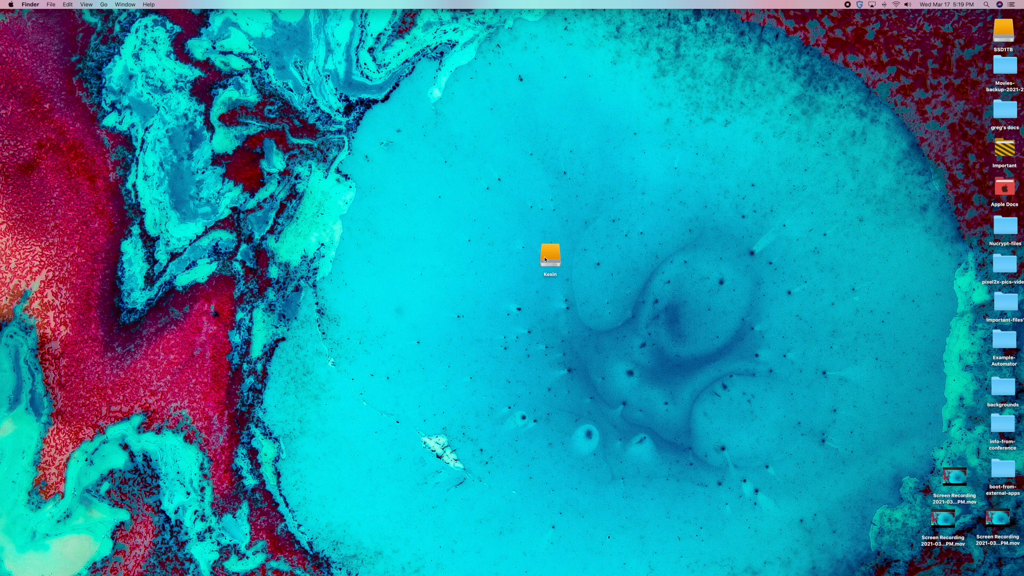
left_click_drag(550, 255, 284, 258)
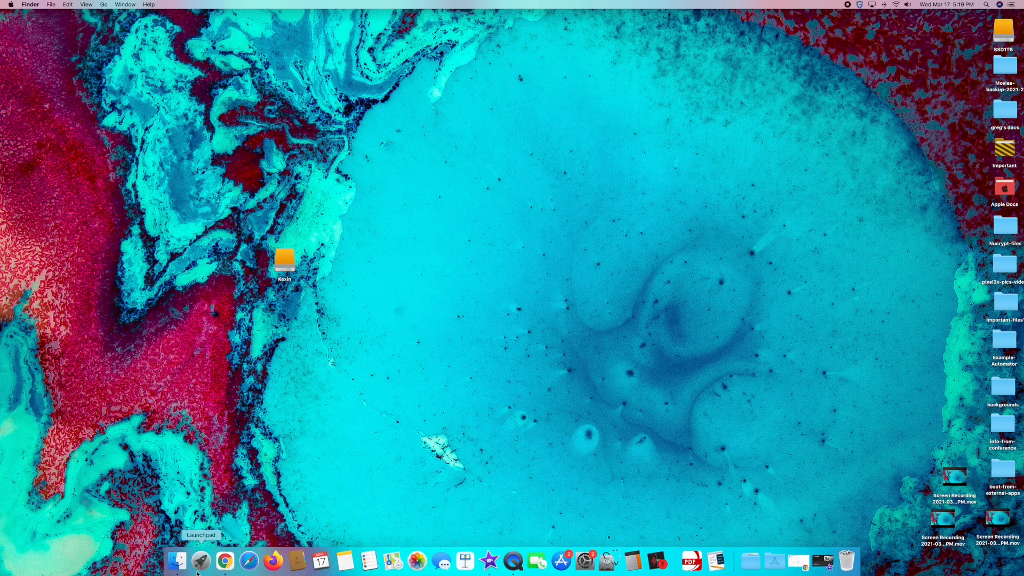
mouse_move(465, 221)
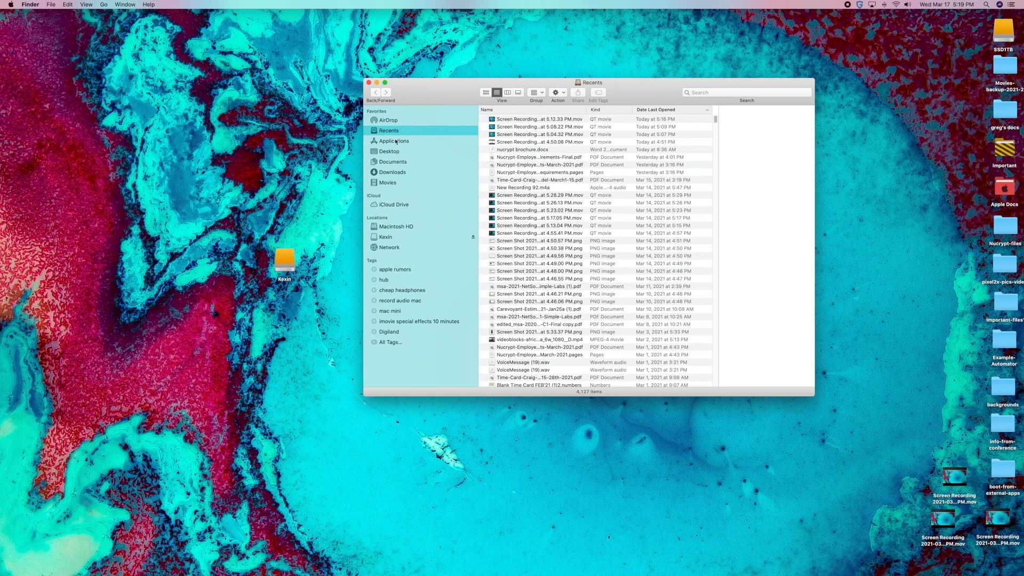
left_click(393, 140)
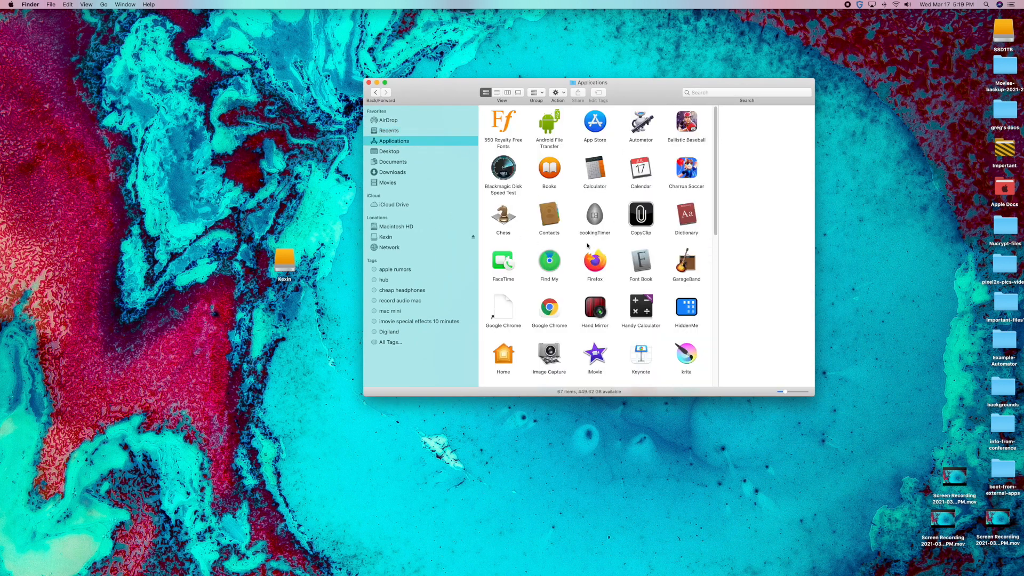
scroll("down", 3)
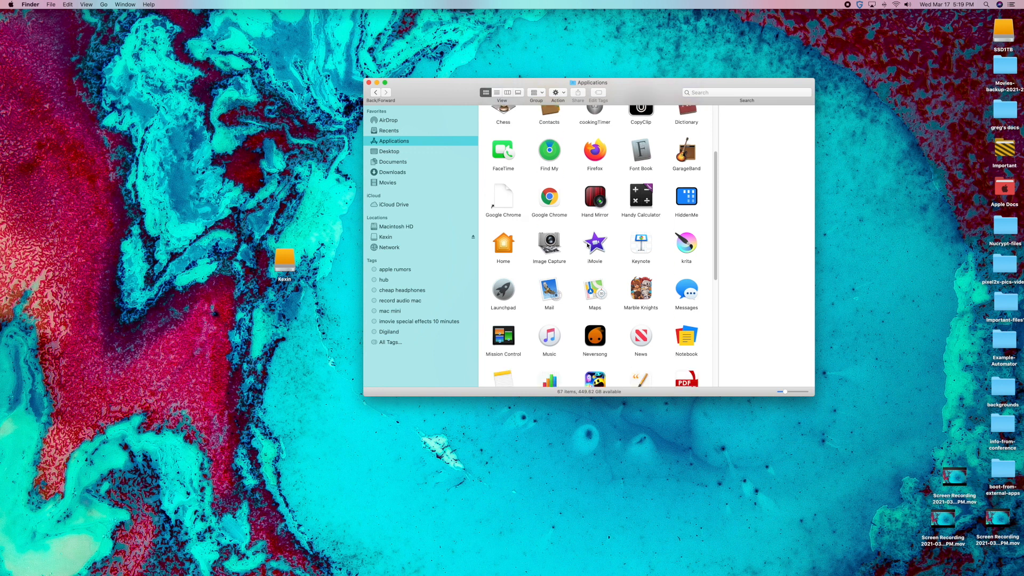
scroll("down", 3)
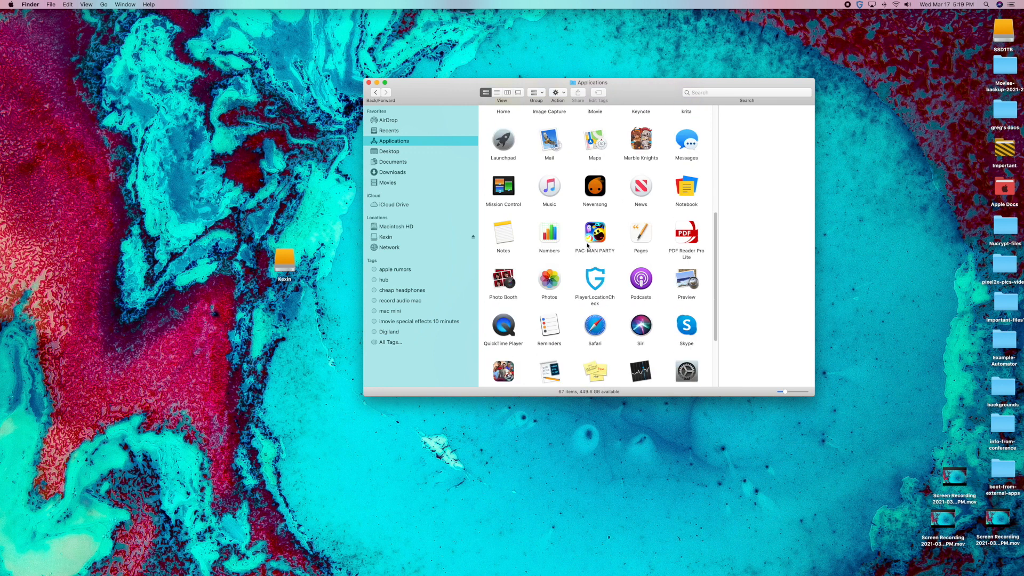
scroll("down", 3)
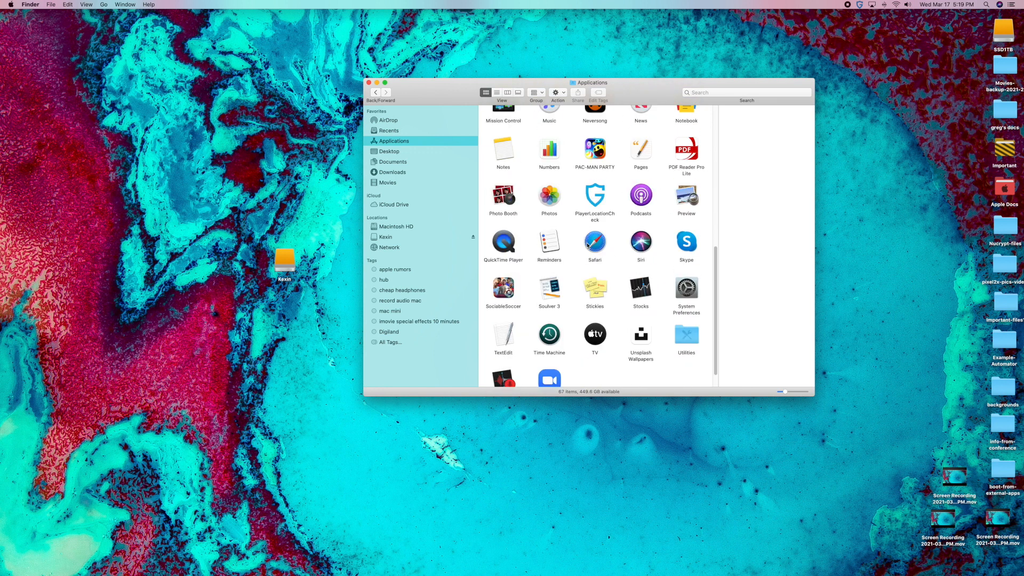
mouse_move(316, 227)
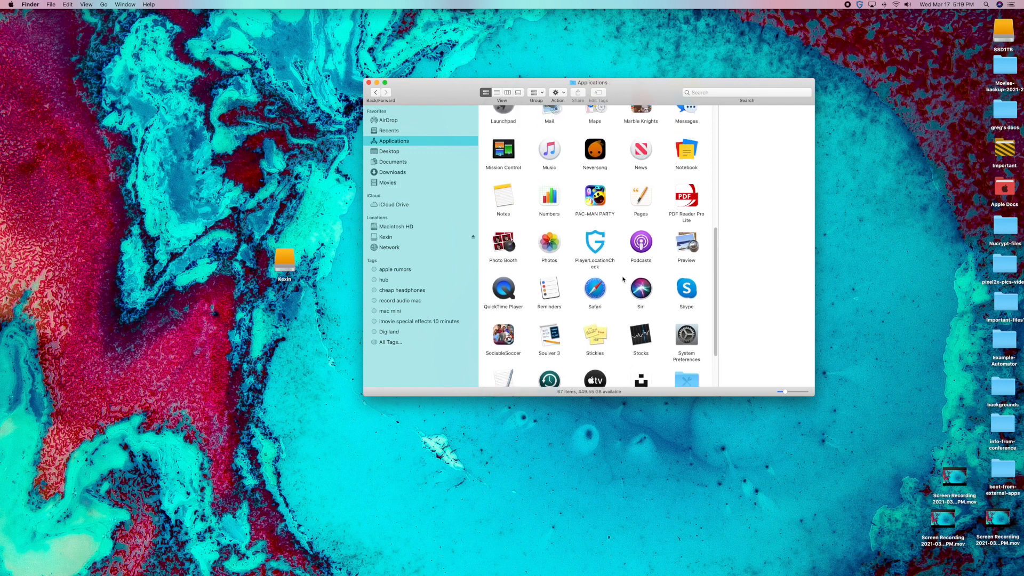
scroll("up", 3)
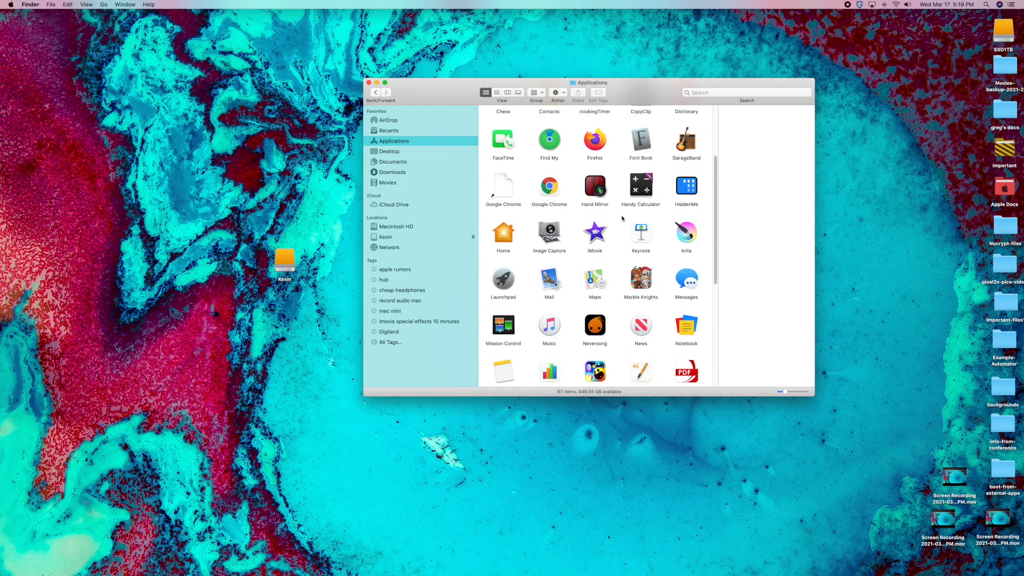
mouse_move(642, 189)
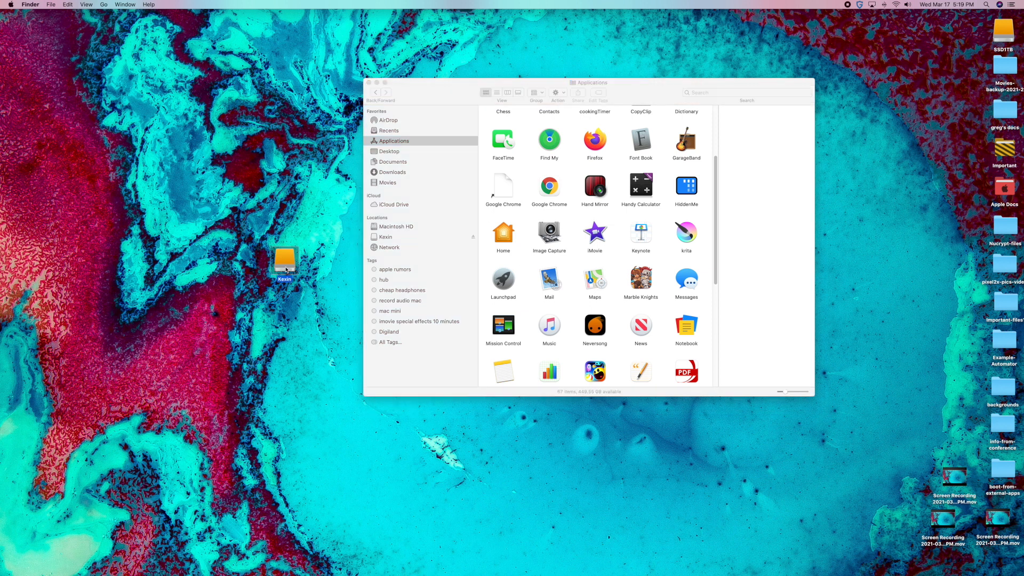
Open the Kexin drive and select Handy Calculator in Applications to copy onto it
double_click(284, 256)
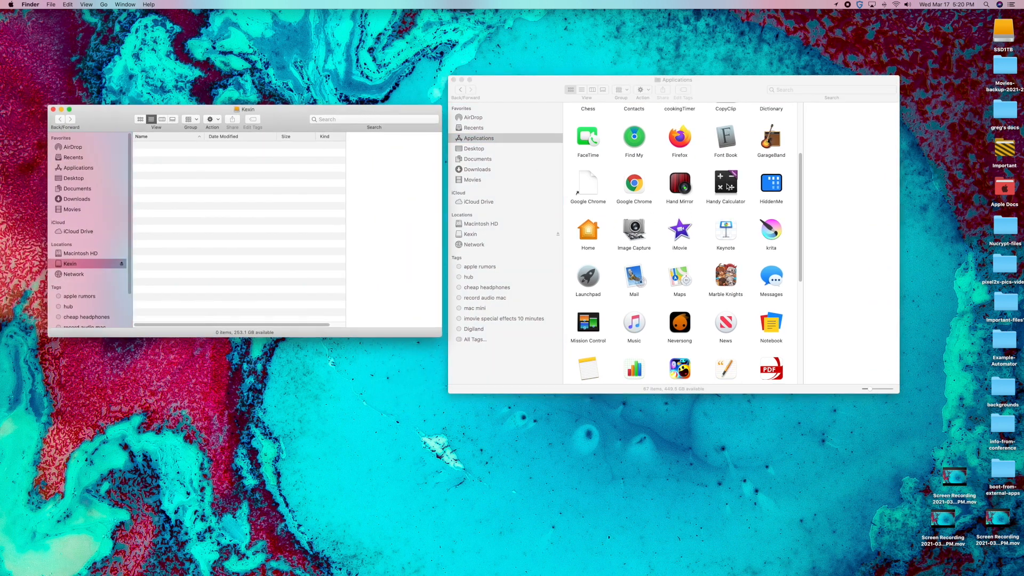
left_click(725, 185)
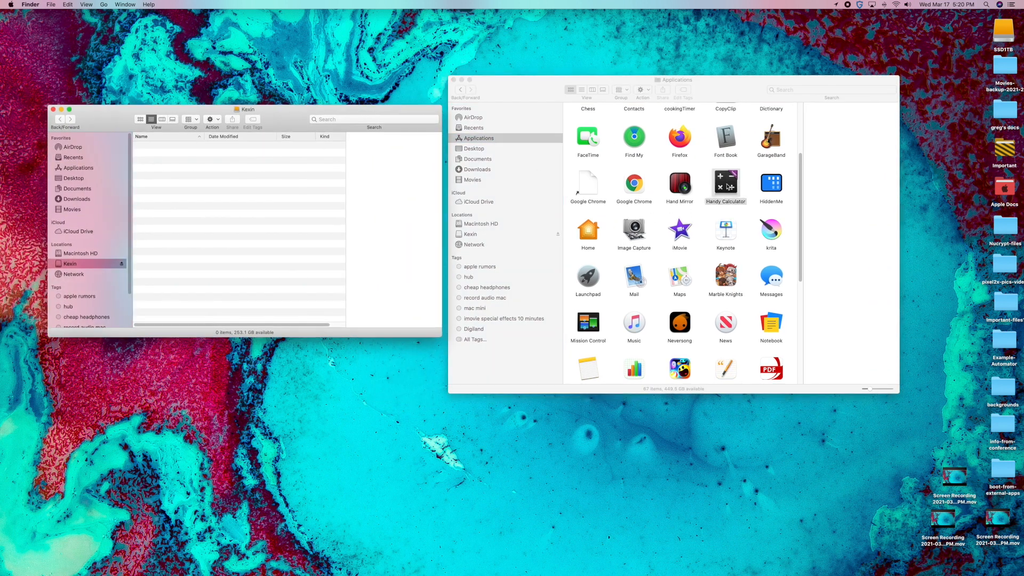
left_click(725, 185)
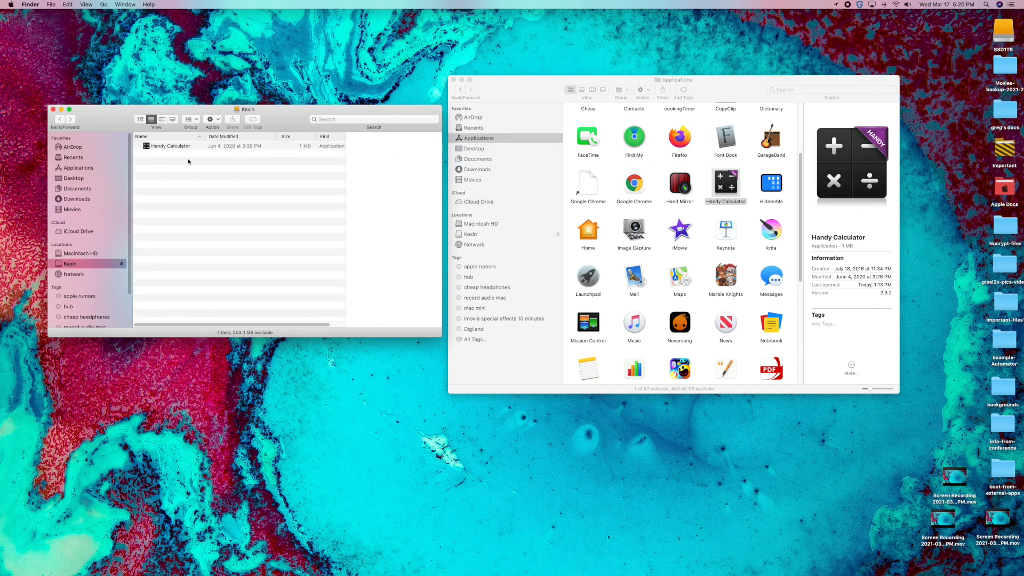
mouse_move(211, 156)
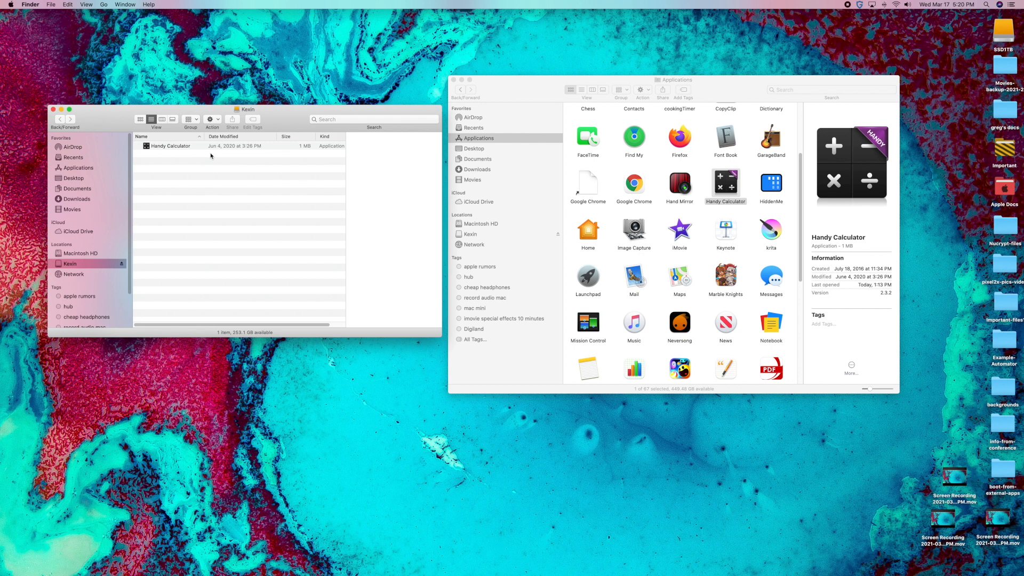
mouse_move(259, 167)
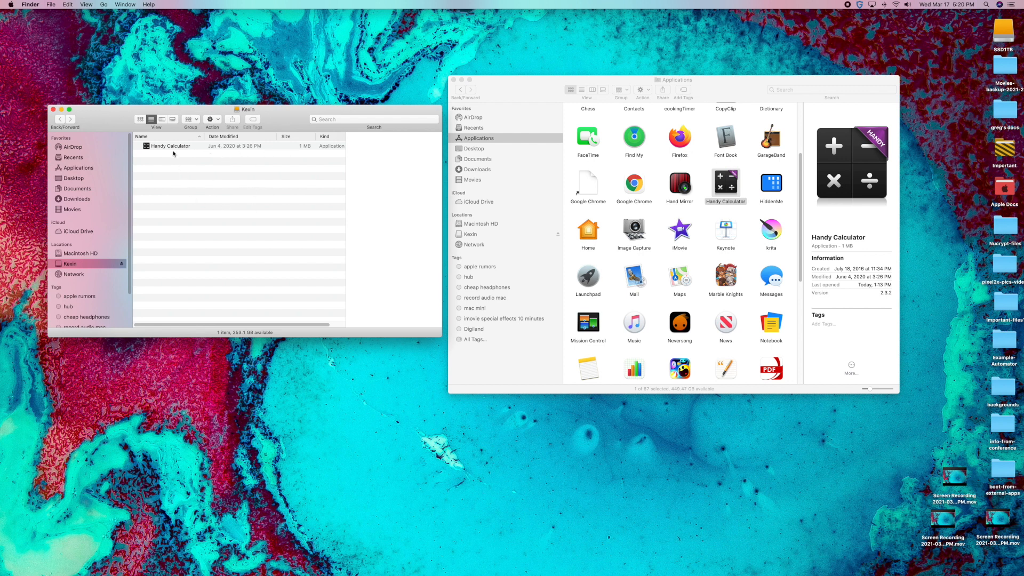
mouse_move(721, 200)
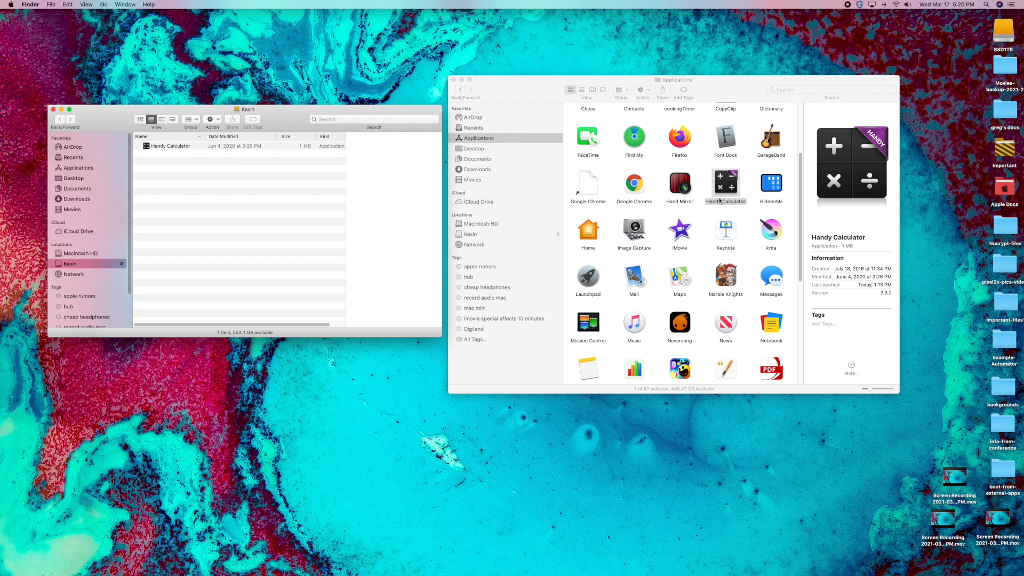
right_click(724, 184)
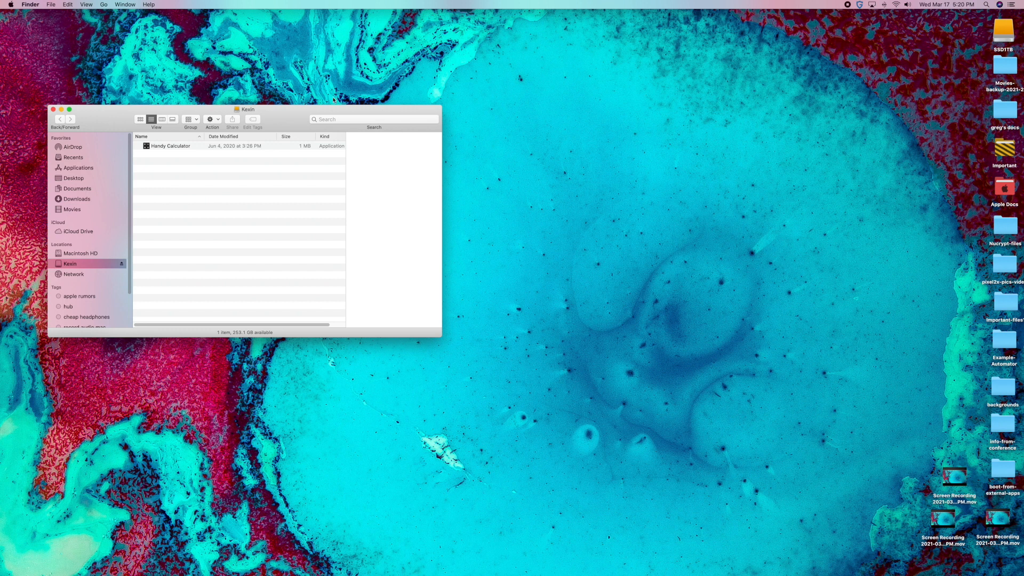
Centre the Kexin window and double-click its Handy Calculator copy to run it
left_click_drag(246, 109, 471, 117)
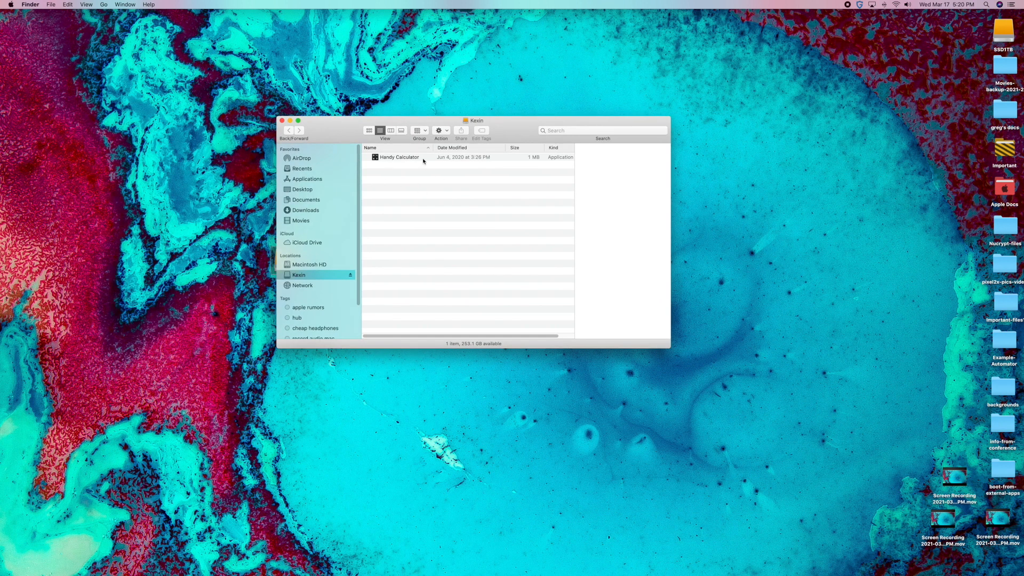
mouse_move(390, 160)
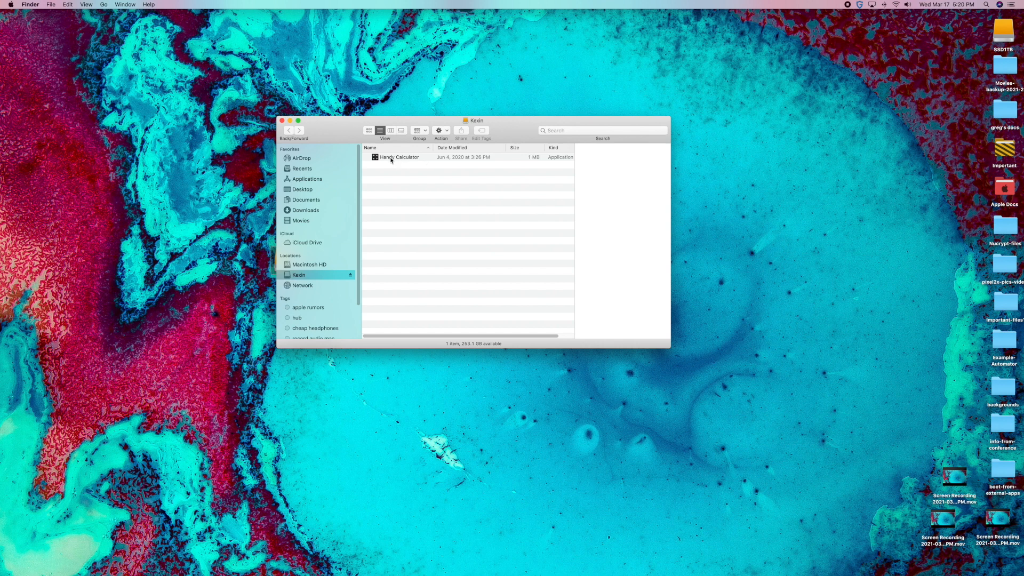
left_click(398, 157)
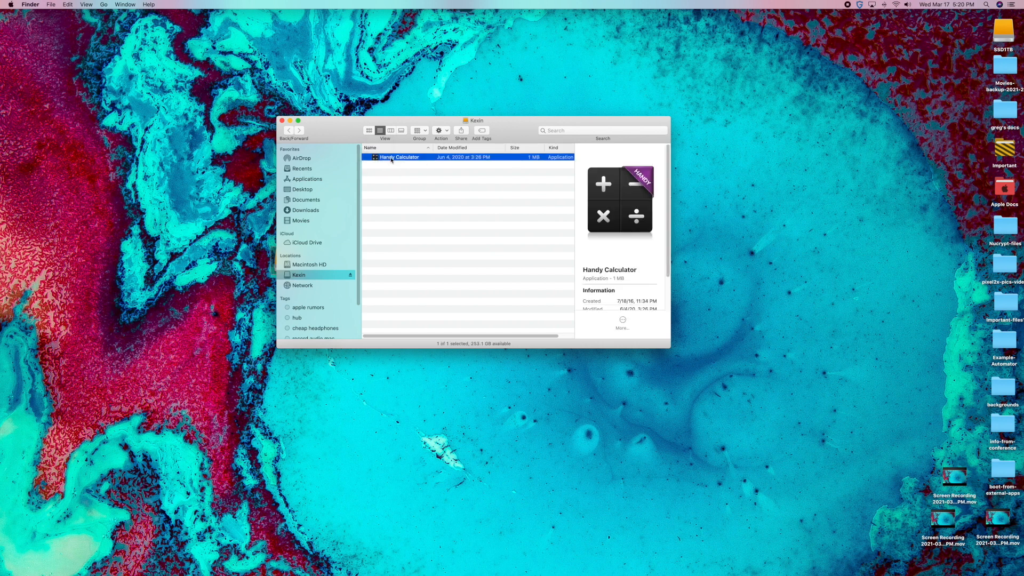
double_click(398, 156)
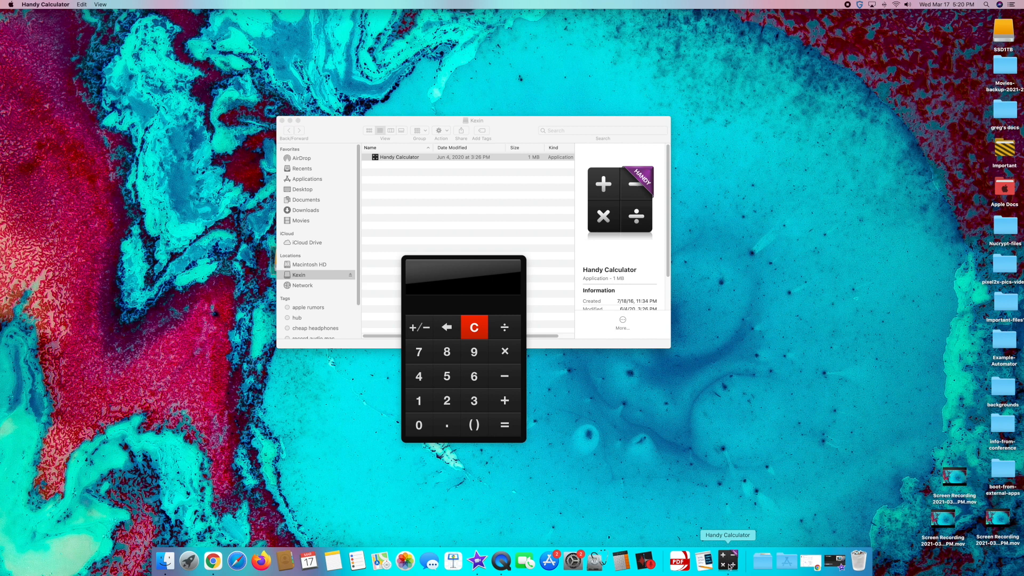
Set Handy Calculator's Dock icon to Keep in Dock, then quit the app
right_click(727, 560)
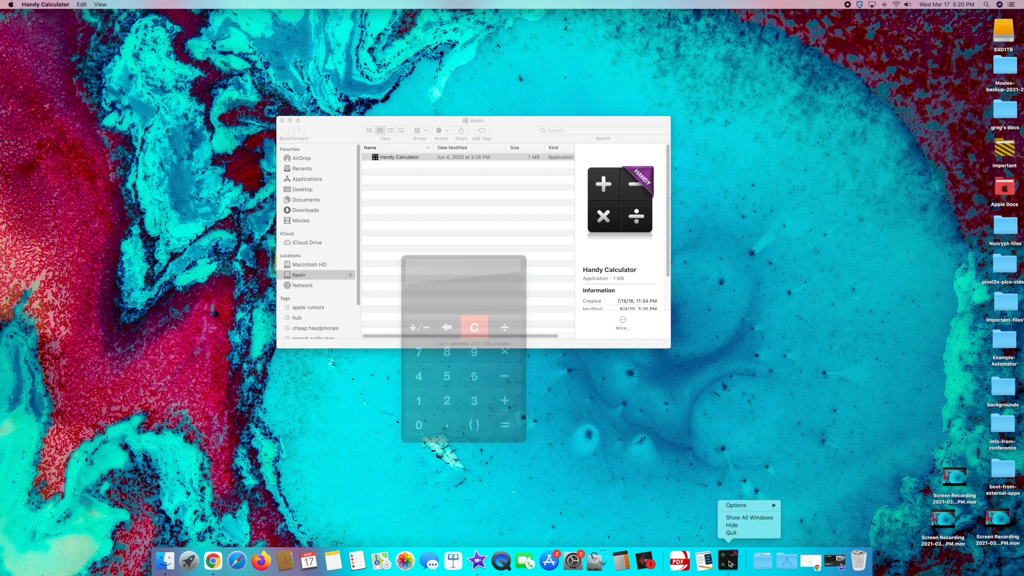
mouse_move(736, 505)
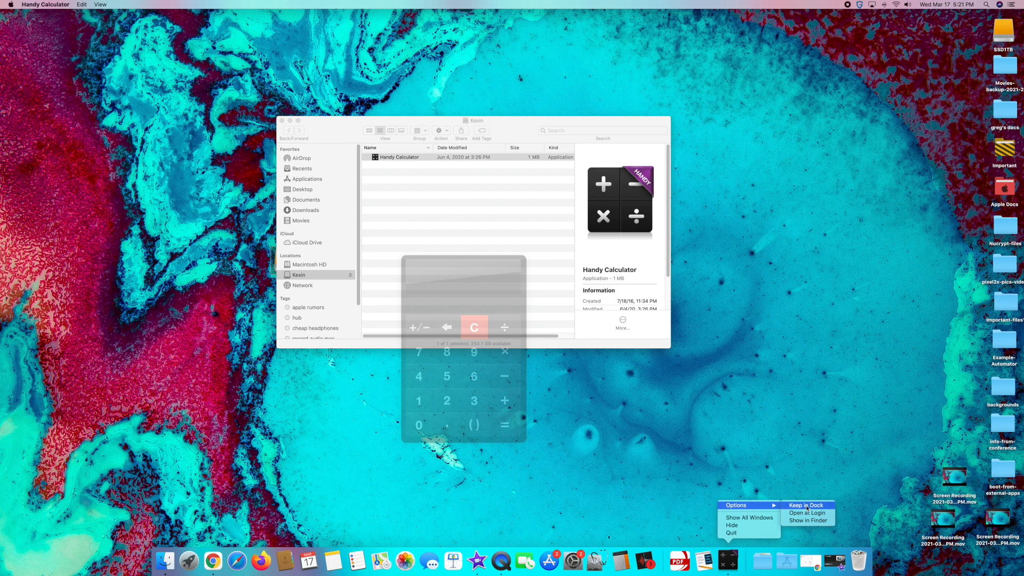
mouse_move(719, 369)
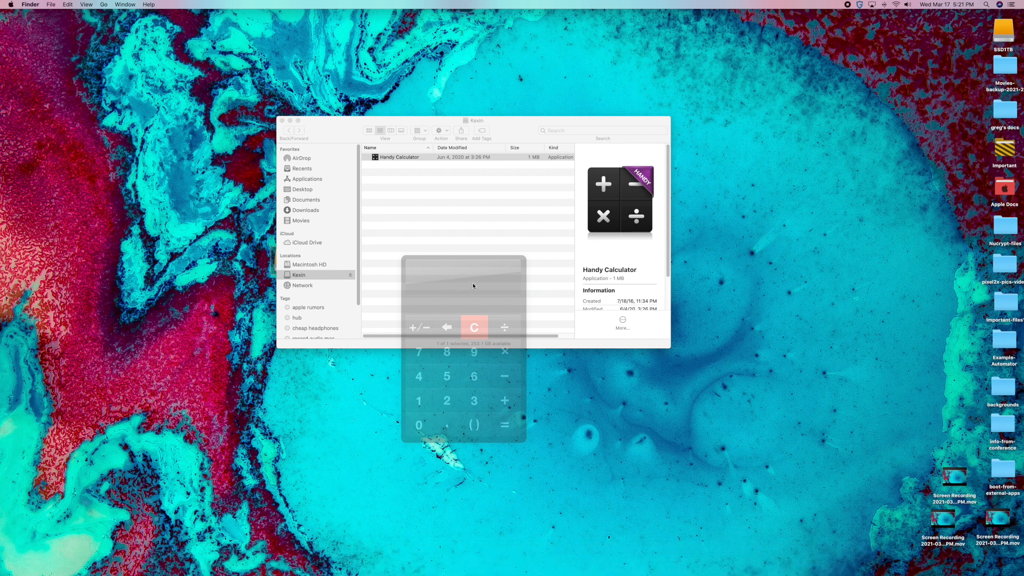
mouse_move(684, 285)
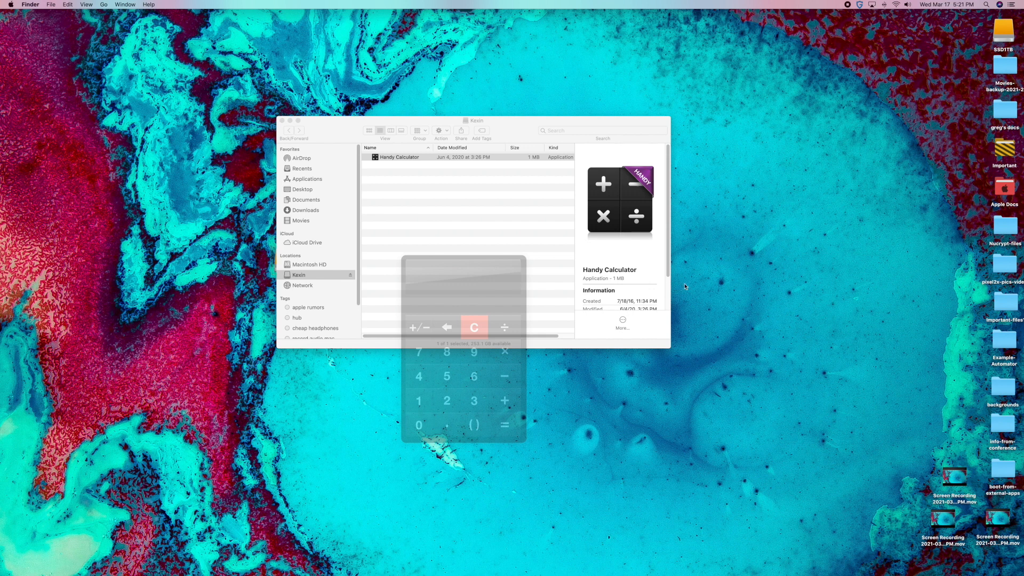
left_click(418, 351)
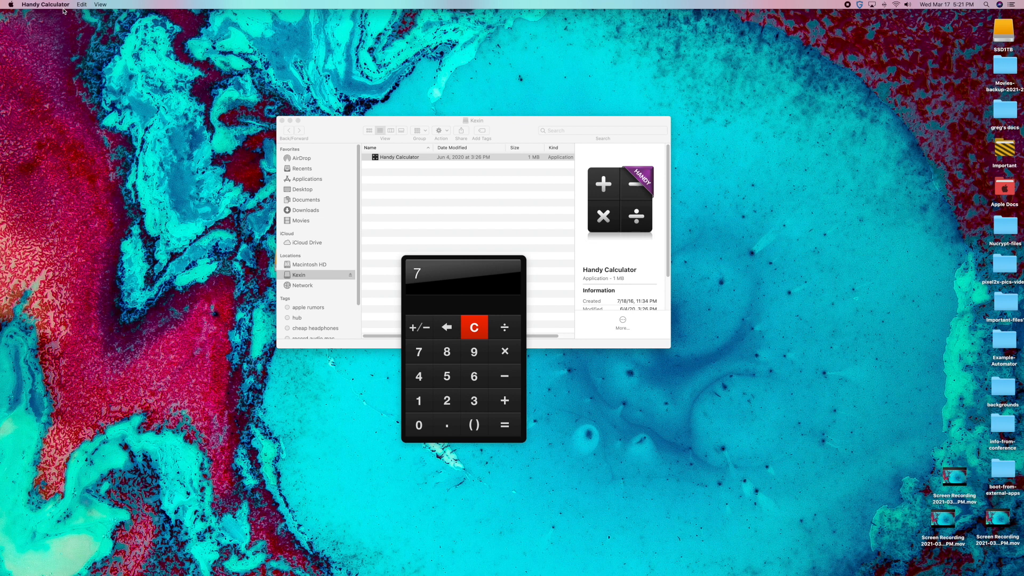
left_click(46, 4)
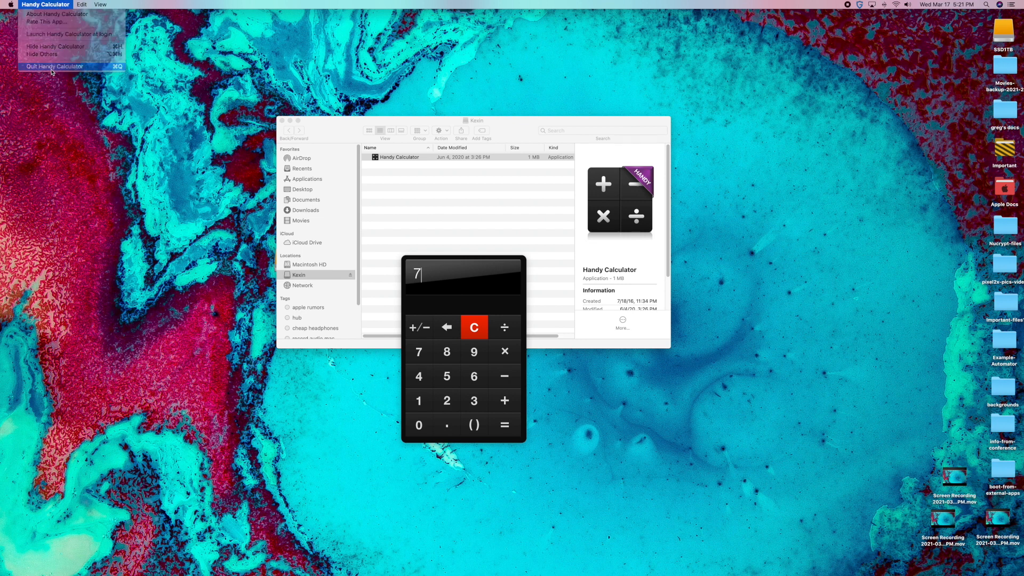
left_click(54, 67)
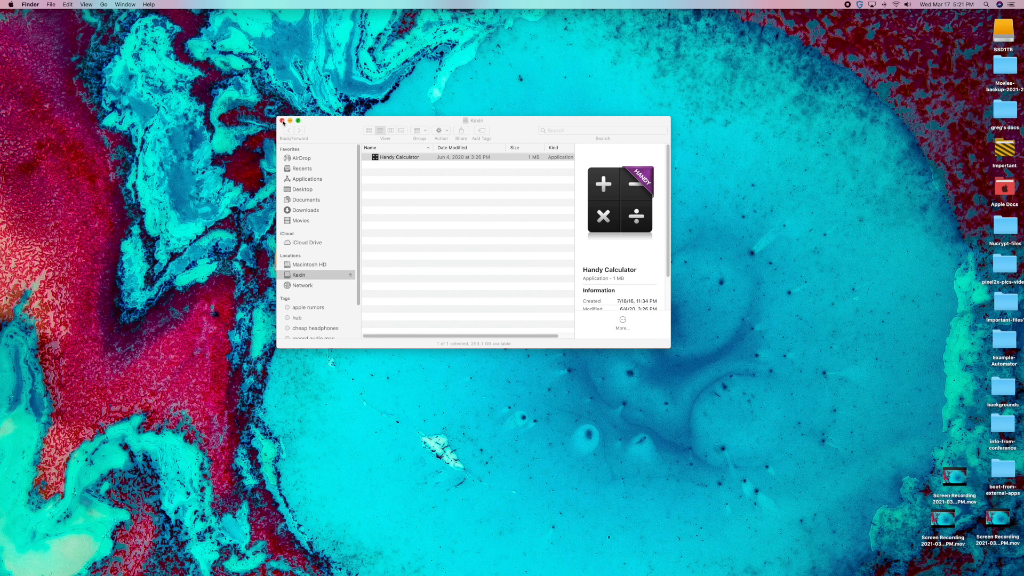
Close the Kexin window and drag the drive icon to the desktop centre
left_click(282, 122)
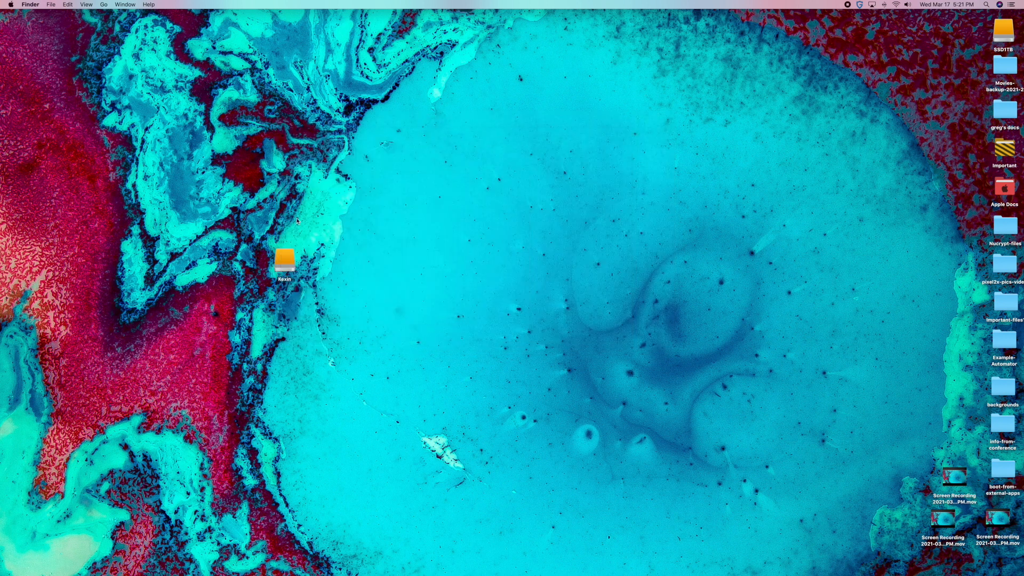
left_click_drag(284, 258, 500, 247)
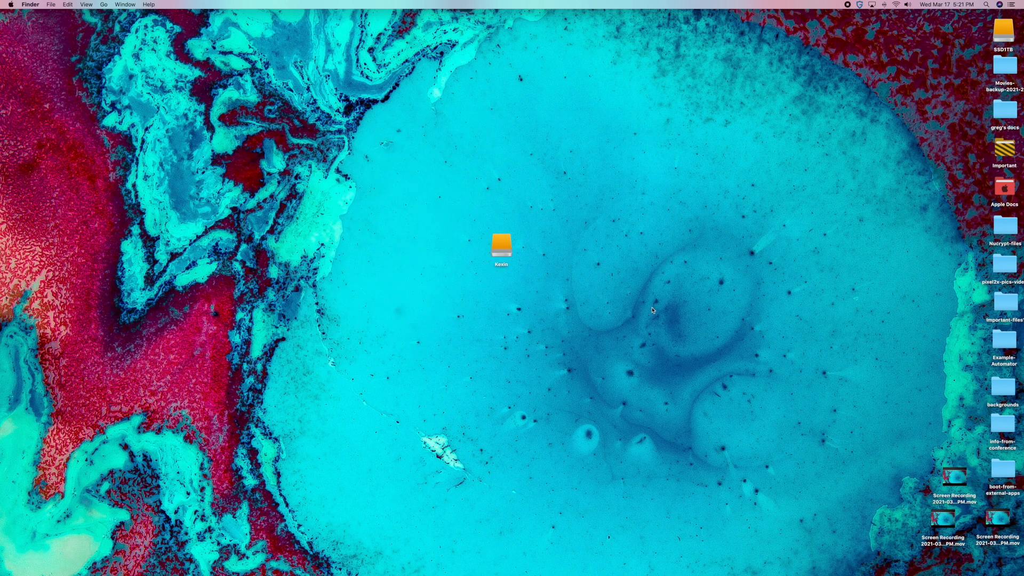
mouse_move(692, 386)
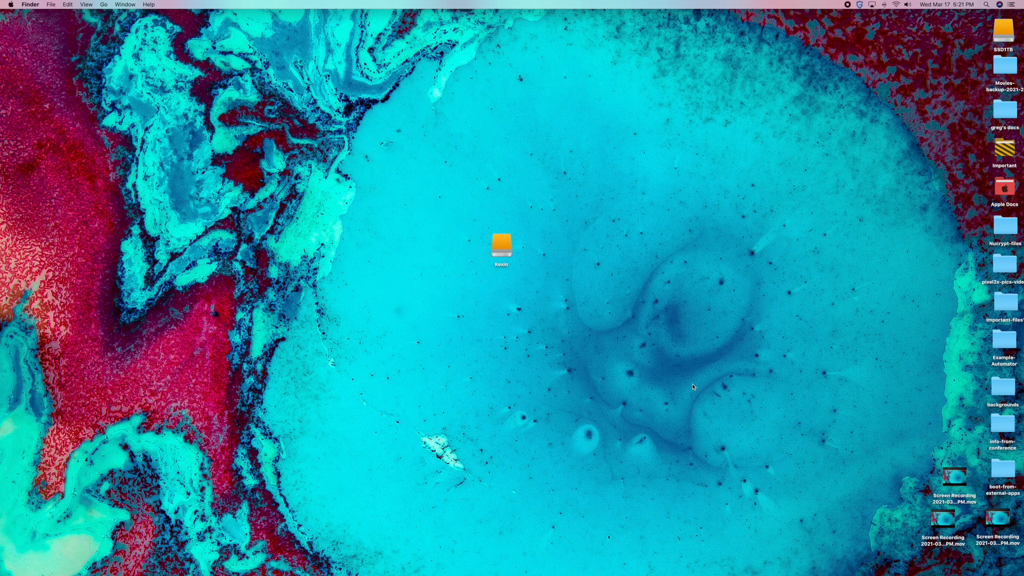
mouse_move(542, 235)
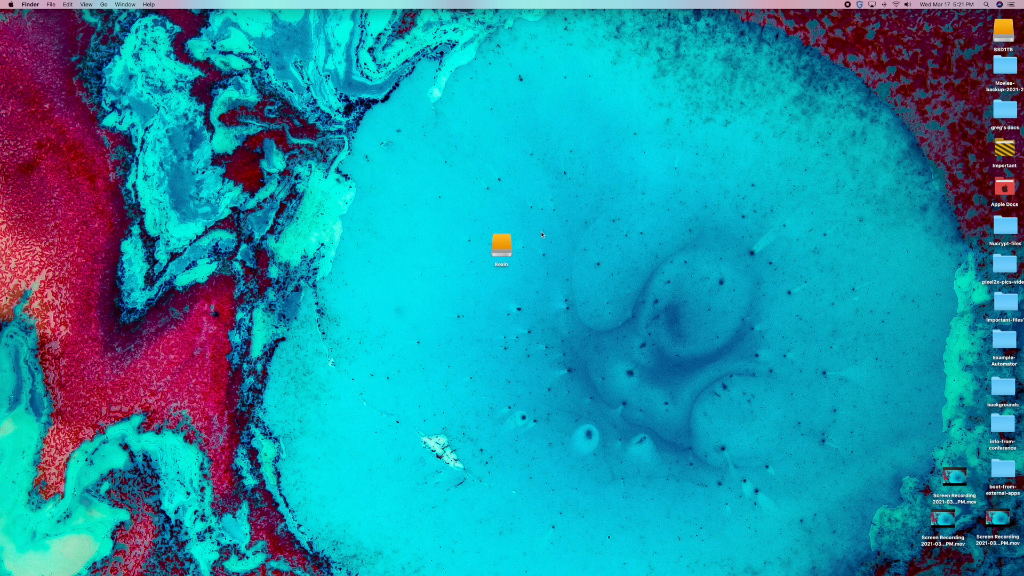
mouse_move(485, 270)
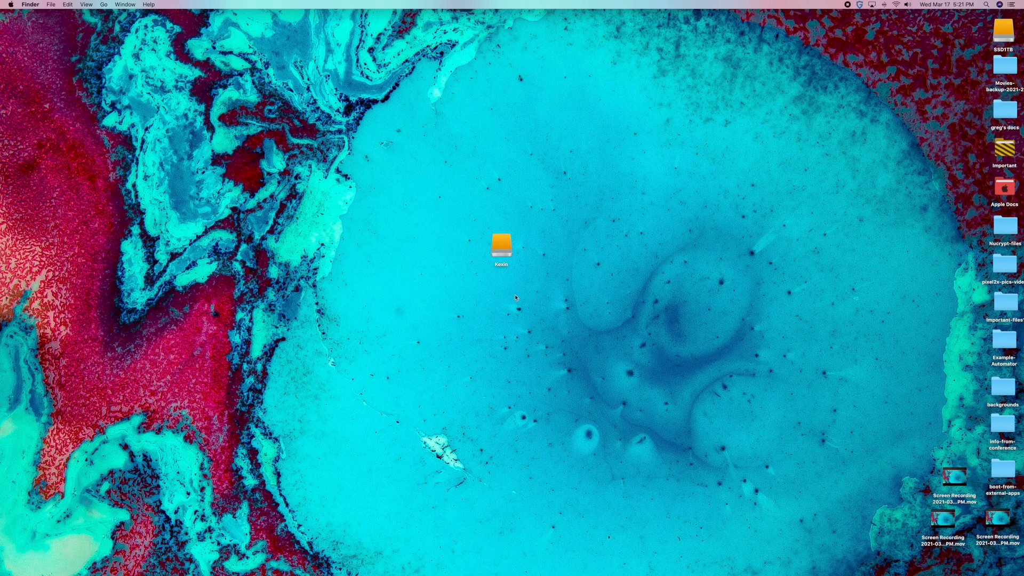
mouse_move(519, 447)
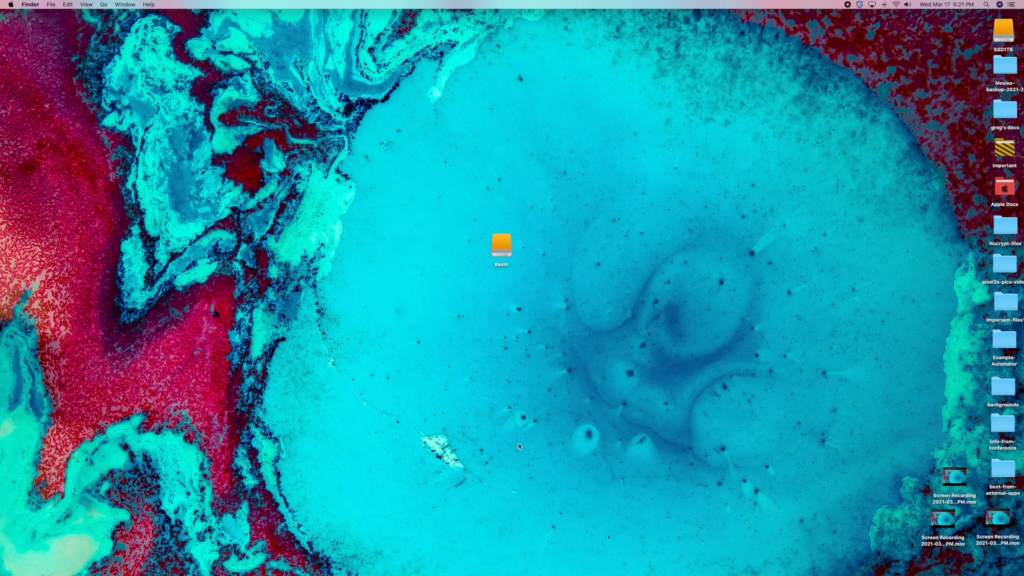
mouse_move(519, 281)
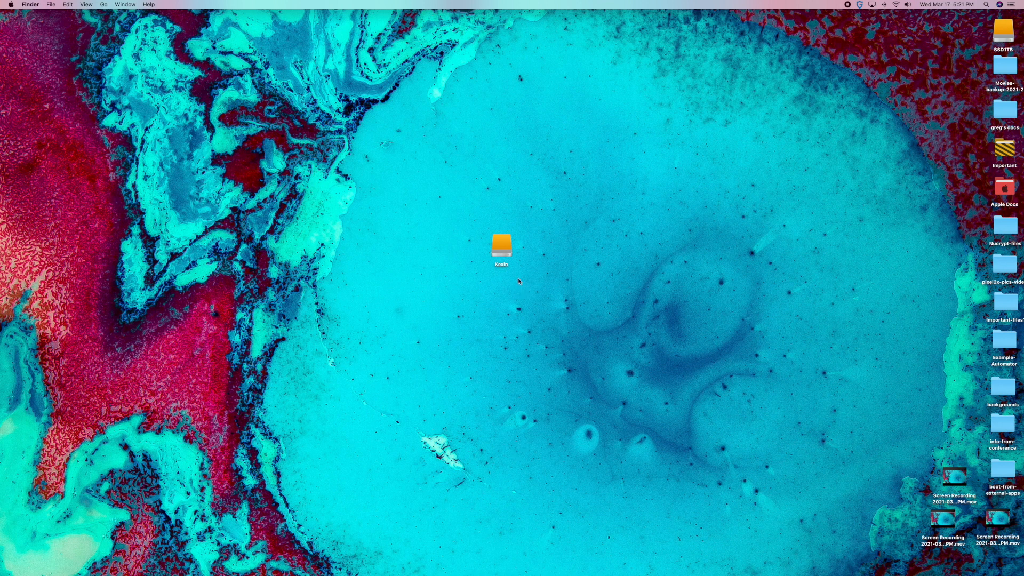
mouse_move(571, 276)
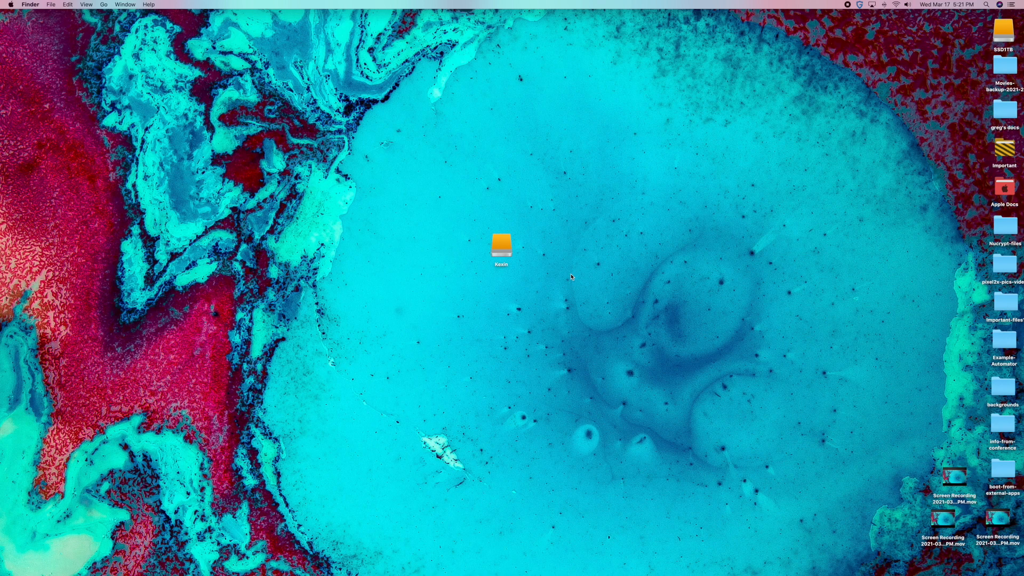